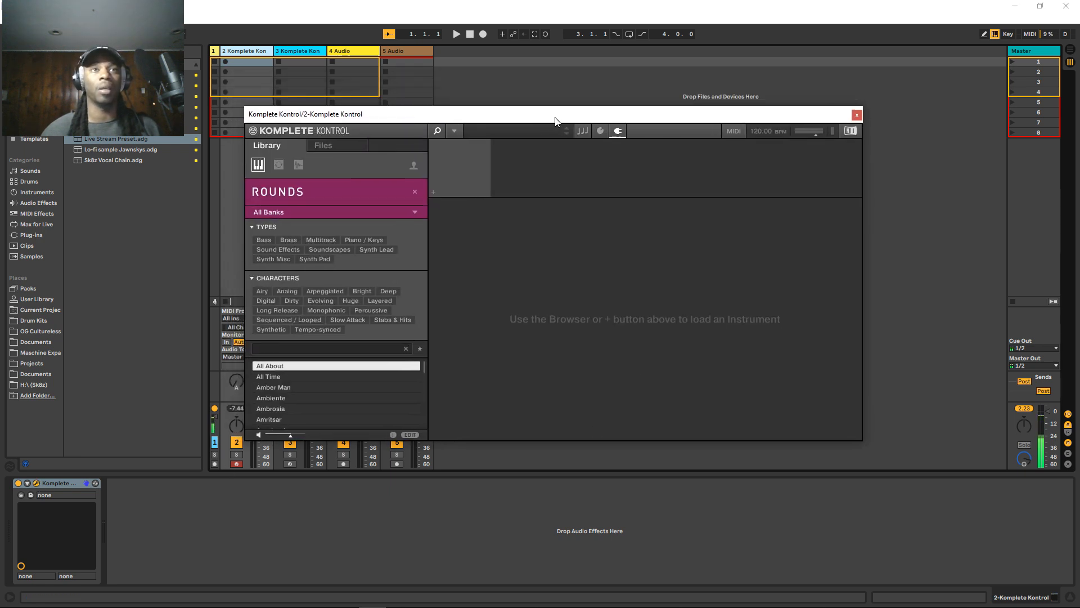
{"action": "mouse_move", "coordinate": [389, 208]}
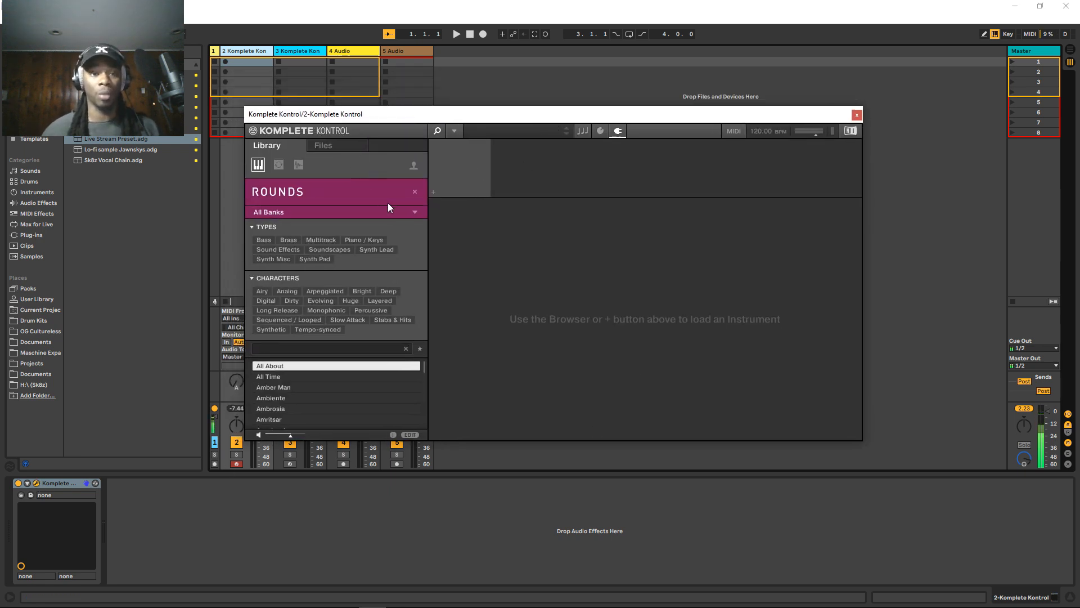
{"action": "mouse_move", "coordinate": [311, 159]}
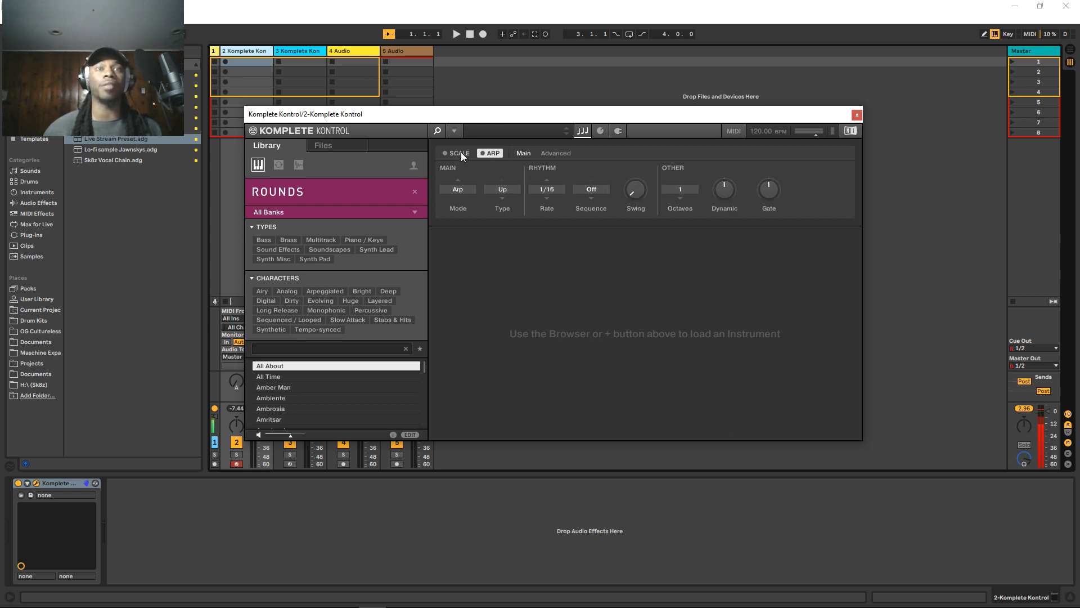
- Show the Scale settings: C root, Major type, Mapped key mode
{"action": "left_click", "coordinate": [448, 153]}
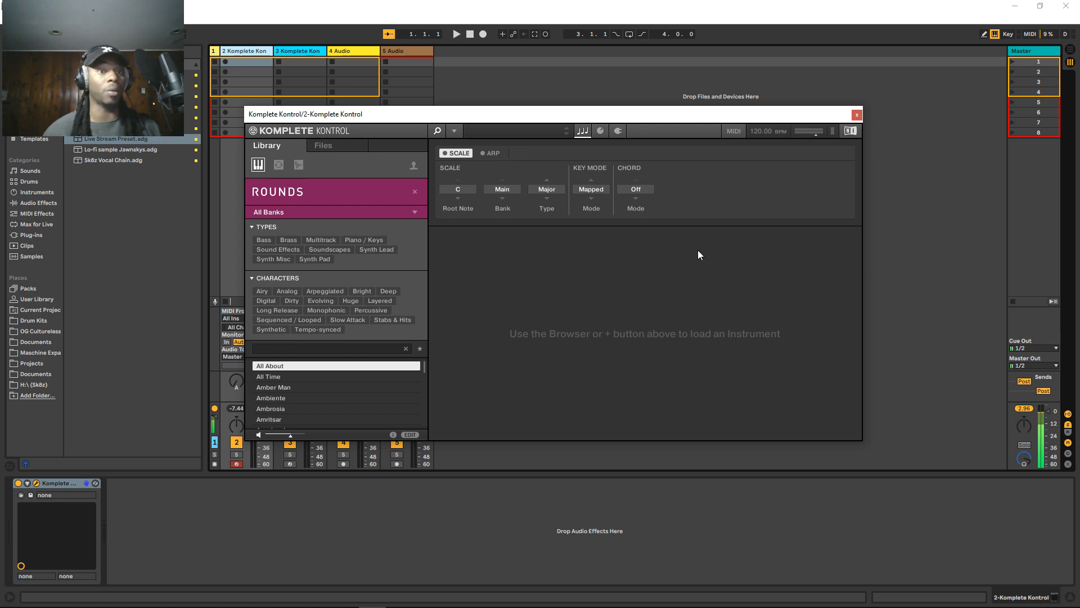
{"action": "mouse_move", "coordinate": [691, 247]}
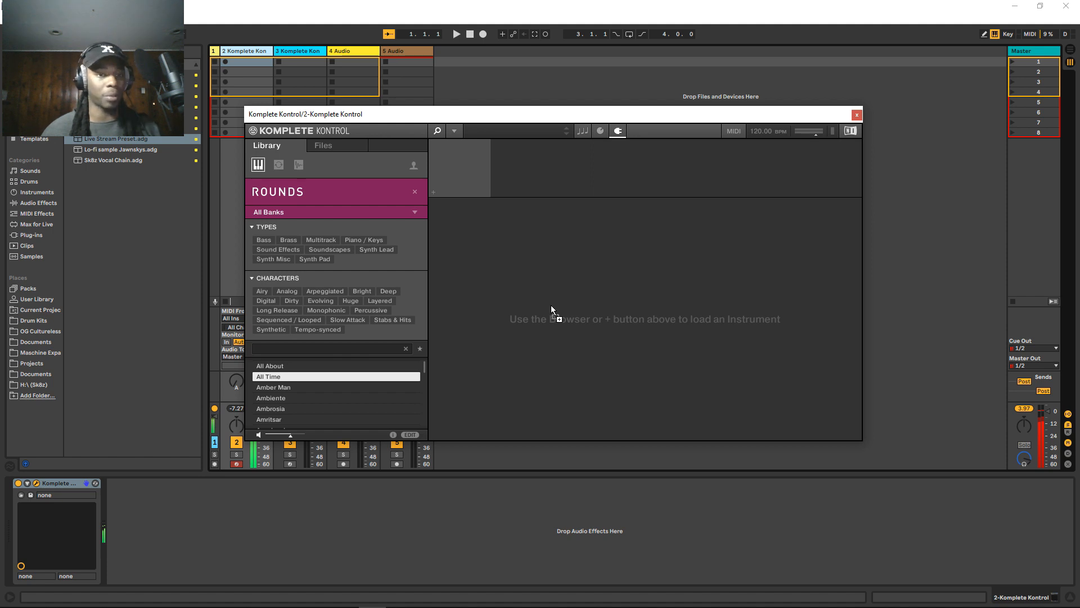
{"action": "mouse_move", "coordinate": [513, 128]}
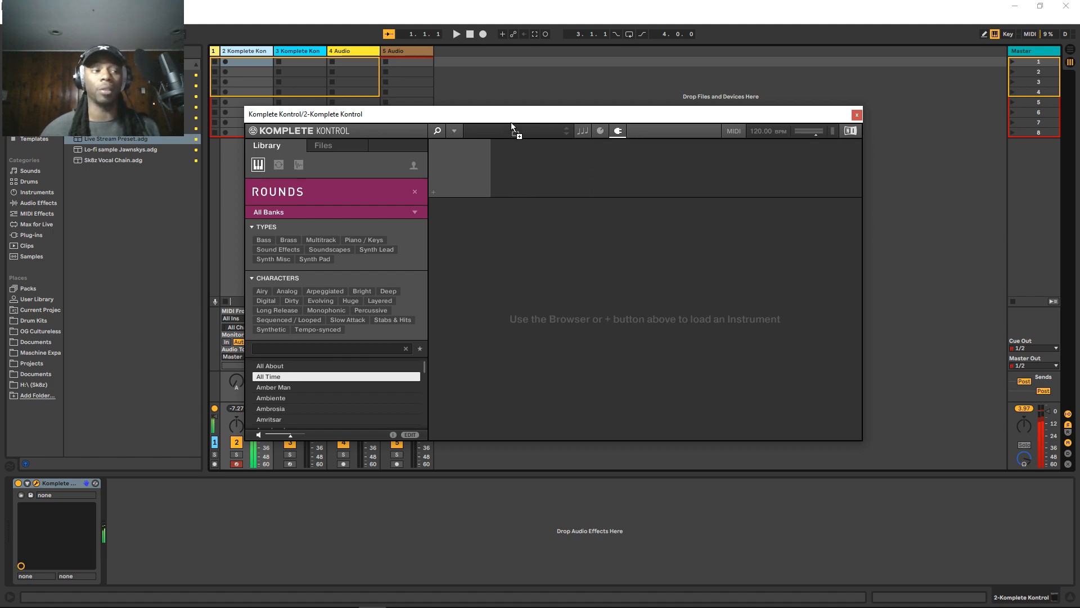
{"action": "mouse_move", "coordinate": [577, 273]}
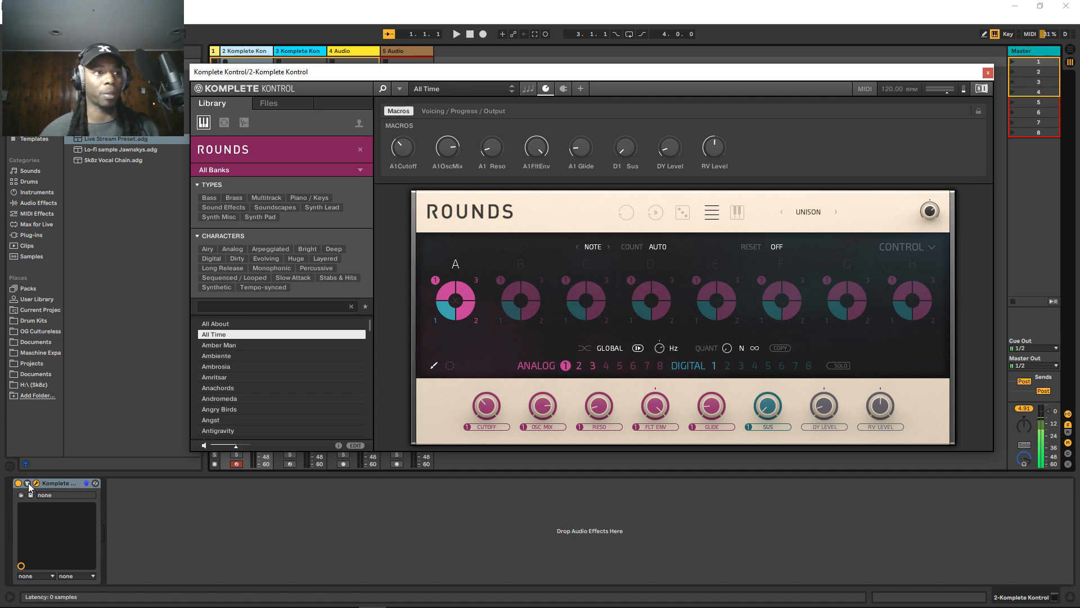
{"action": "left_click", "coordinate": [125, 483]}
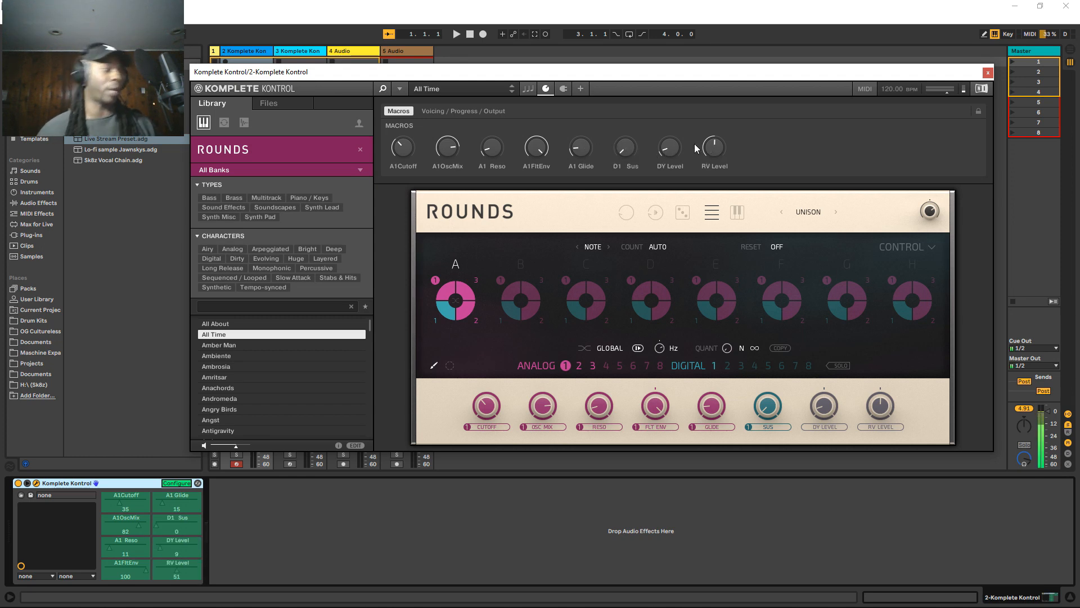
{"action": "left_click", "coordinate": [463, 110]}
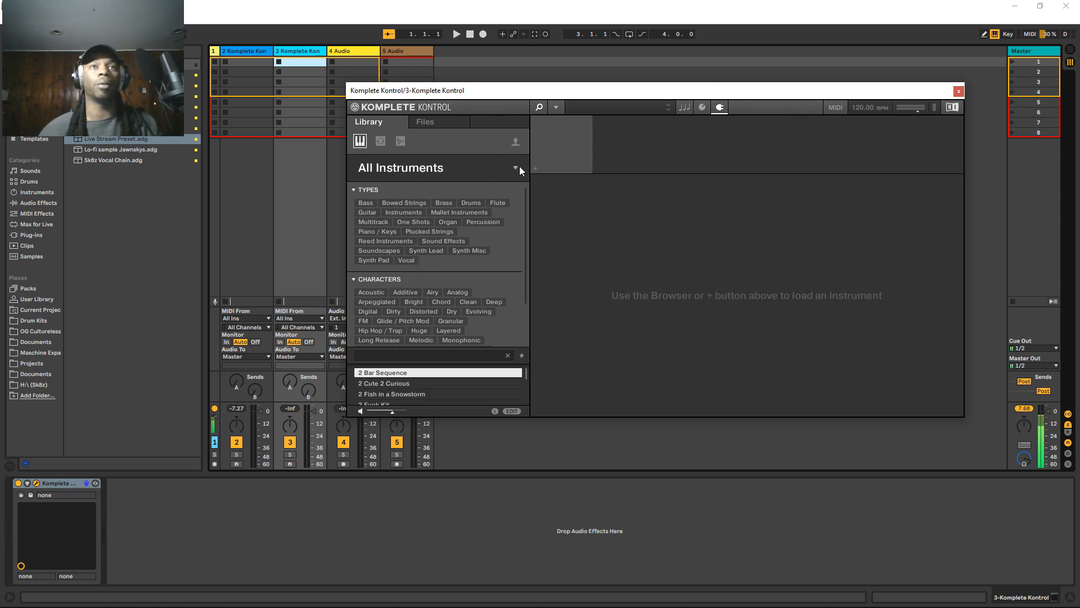
- Choose ROUNDS from the instrument list and reach the MIDI Learn knobs page
{"action": "left_click", "coordinate": [516, 168]}
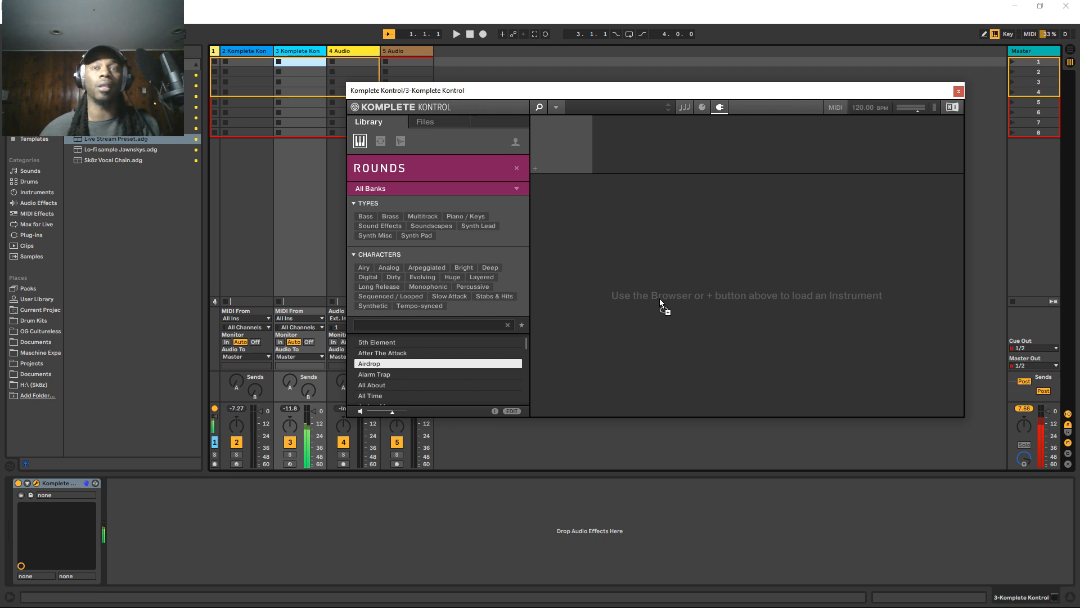
{"action": "double_click", "coordinate": [369, 363]}
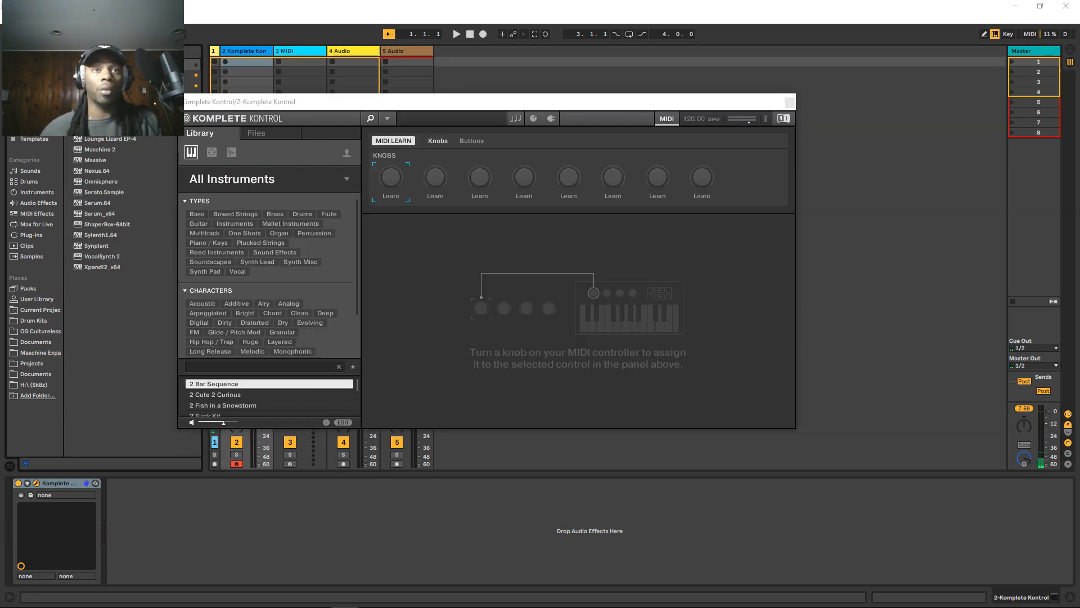
{"action": "mouse_move", "coordinate": [508, 288]}
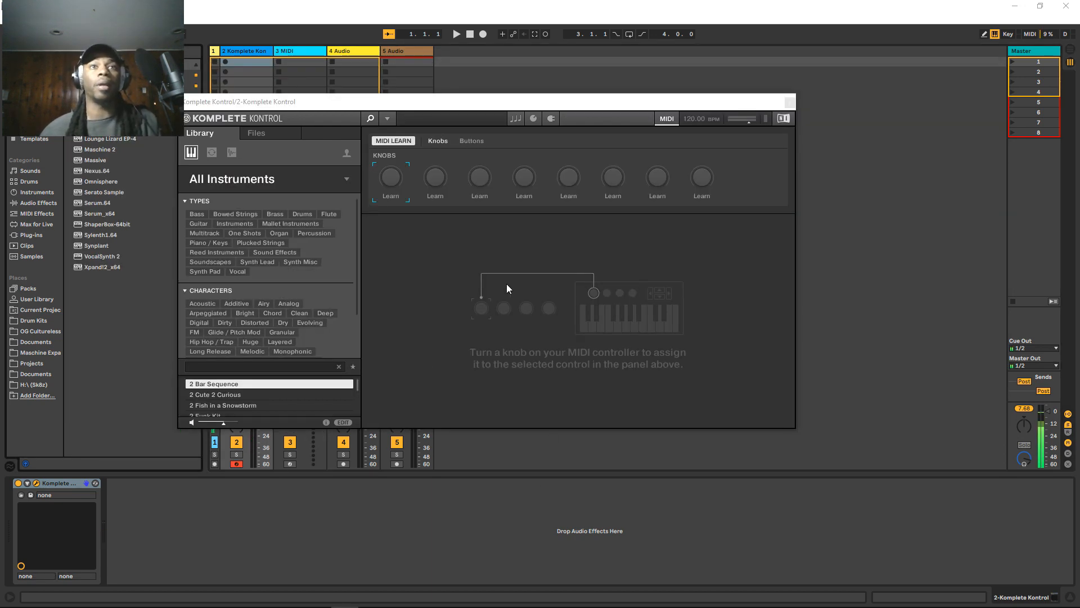
{"action": "mouse_move", "coordinate": [484, 298]}
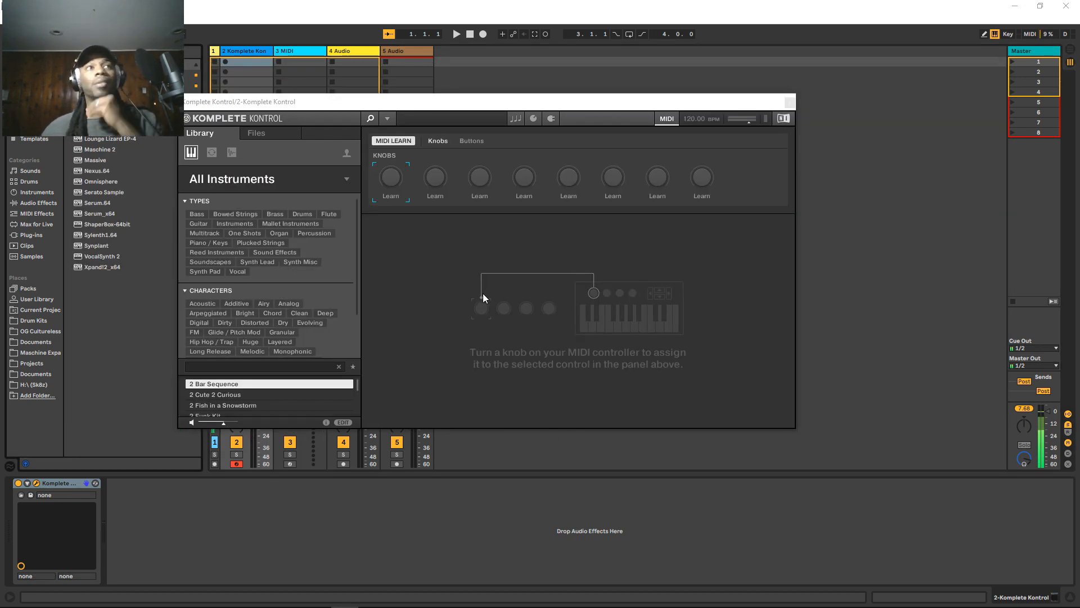
{"action": "mouse_move", "coordinate": [605, 72]}
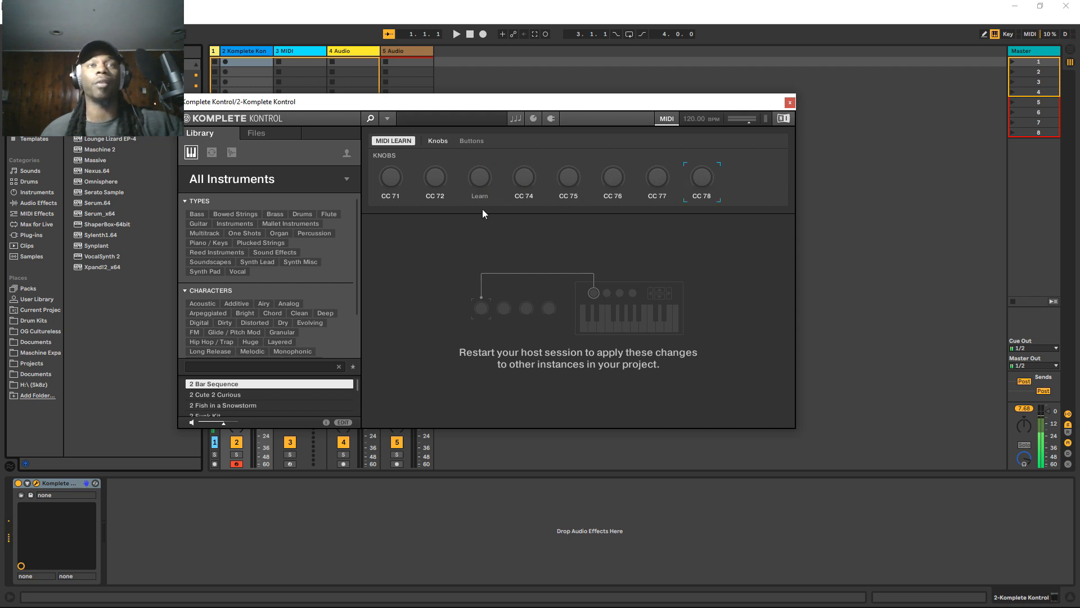
- Review the Buttons assignments and arm the preset-up learn slot
{"action": "left_click", "coordinate": [472, 141]}
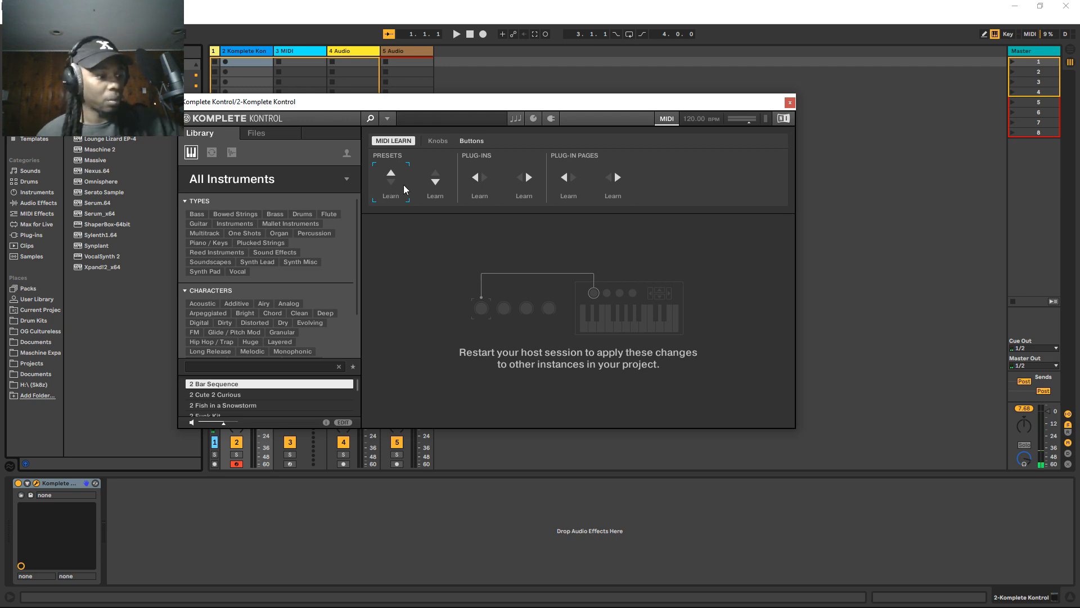
{"action": "left_click", "coordinate": [390, 171]}
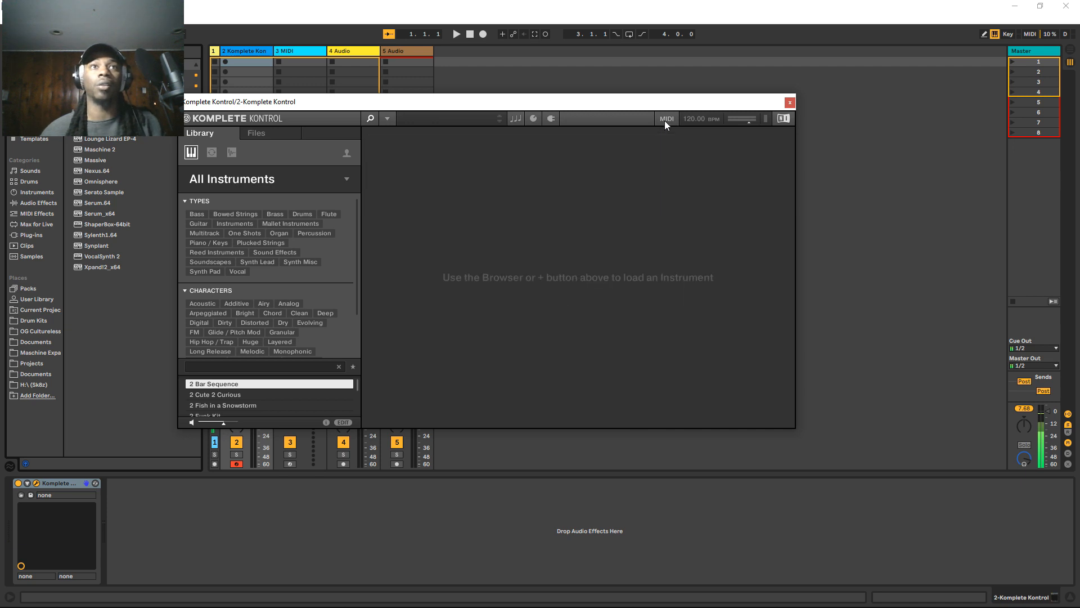
{"action": "mouse_move", "coordinate": [307, 280]}
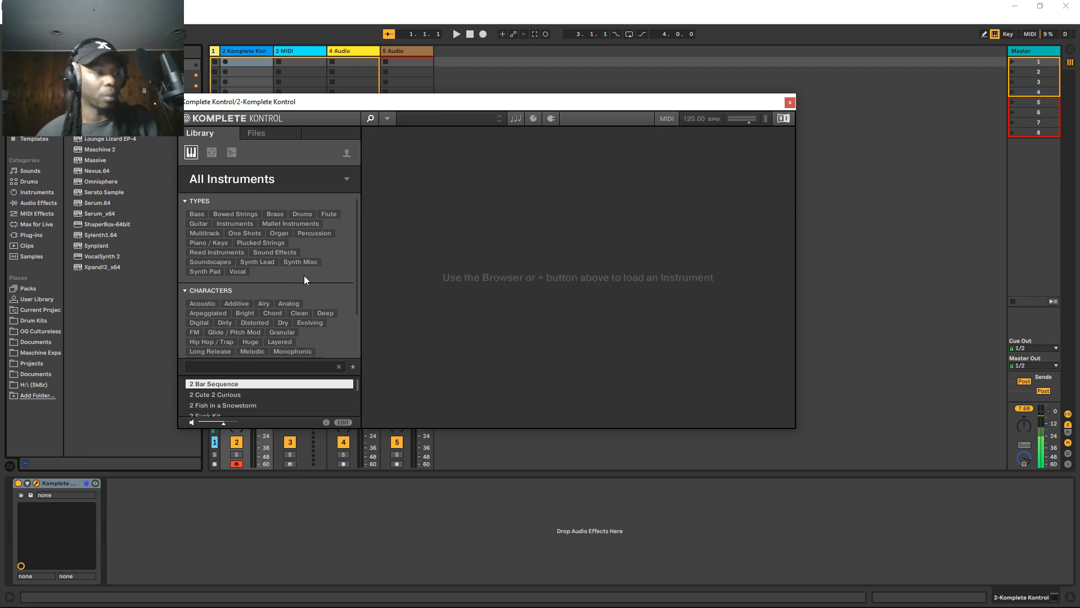
- Filter the browser to FORM and load its Aeon preset
{"action": "left_click", "coordinate": [185, 201]}
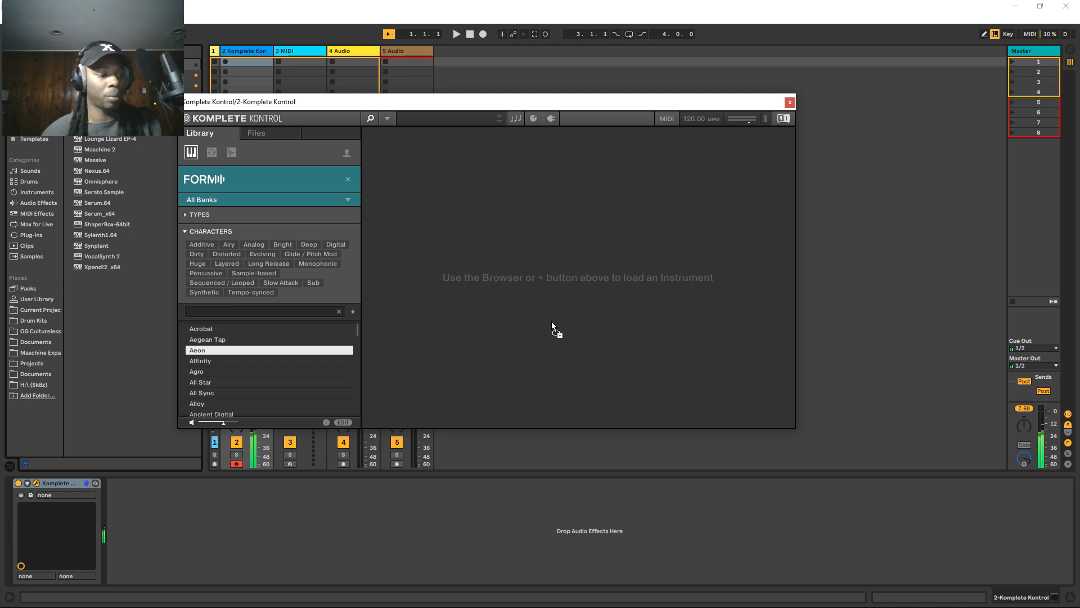
{"action": "mouse_move", "coordinate": [503, 324]}
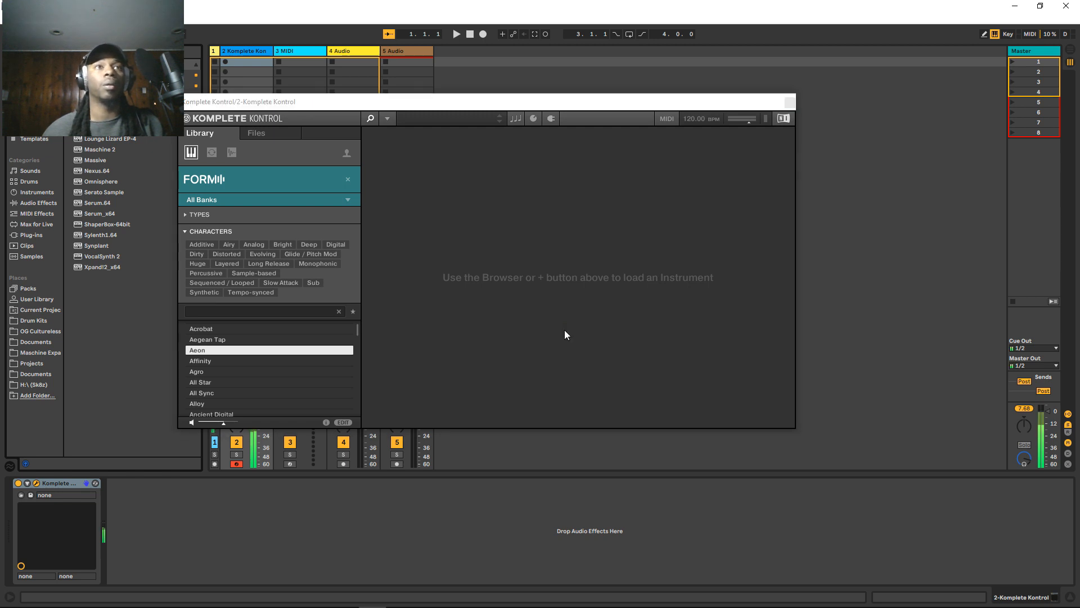
{"action": "double_click", "coordinate": [269, 350]}
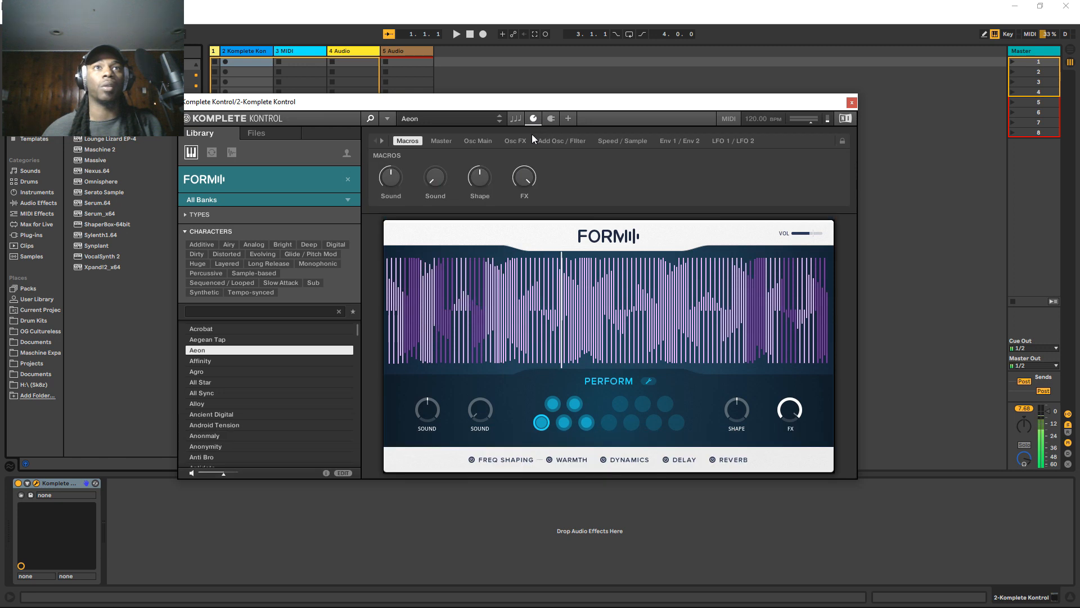
{"action": "left_click", "coordinate": [478, 140]}
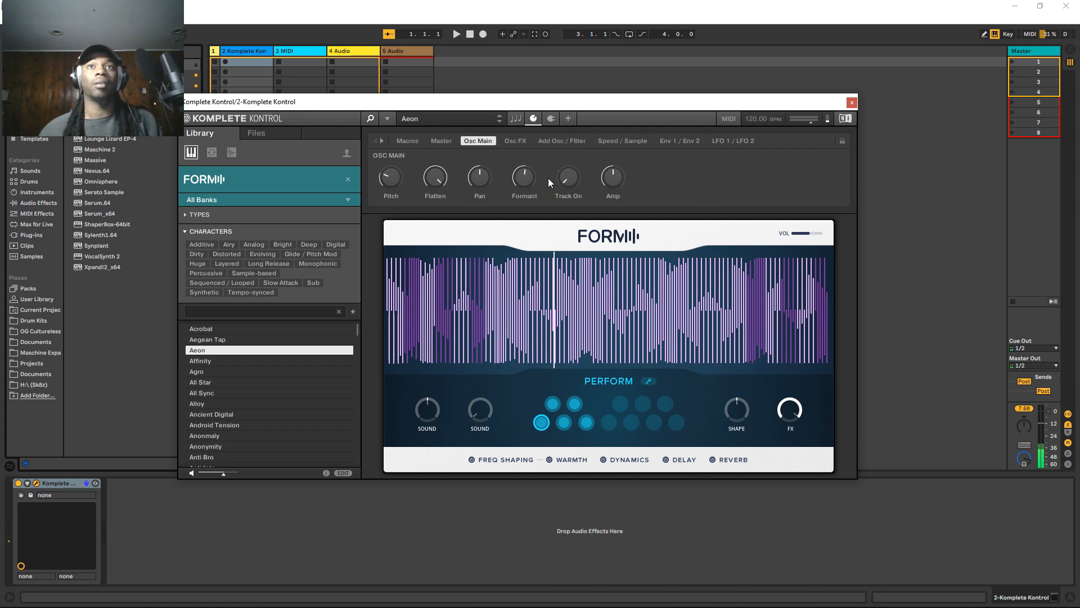
{"action": "left_click", "coordinate": [406, 141]}
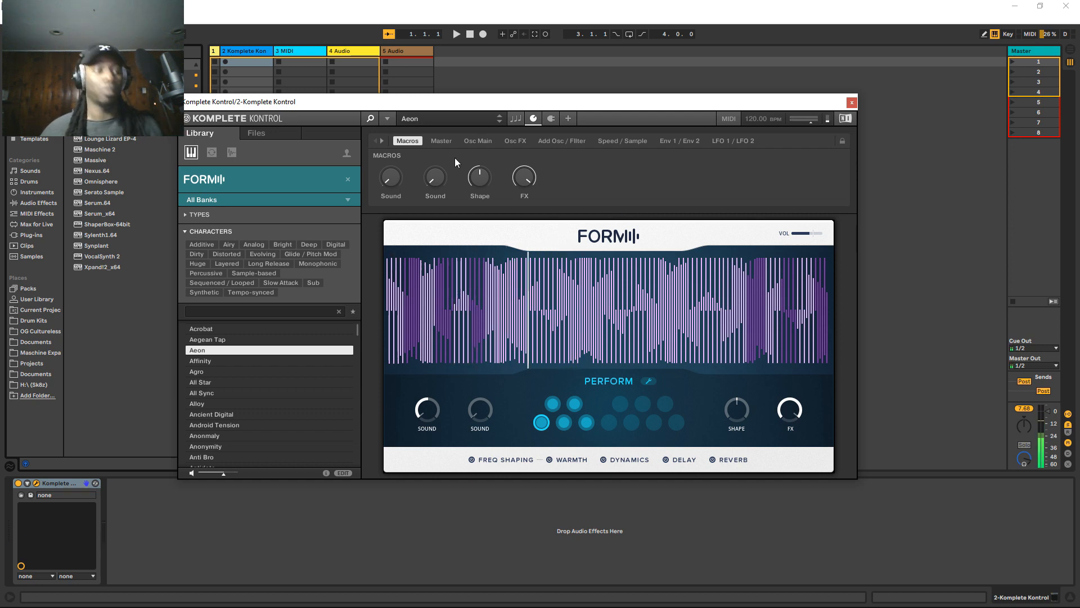
- Load FORM's Aplomb preset and launch Controller Editor for Maschine MK3
{"action": "left_click", "coordinate": [561, 141]}
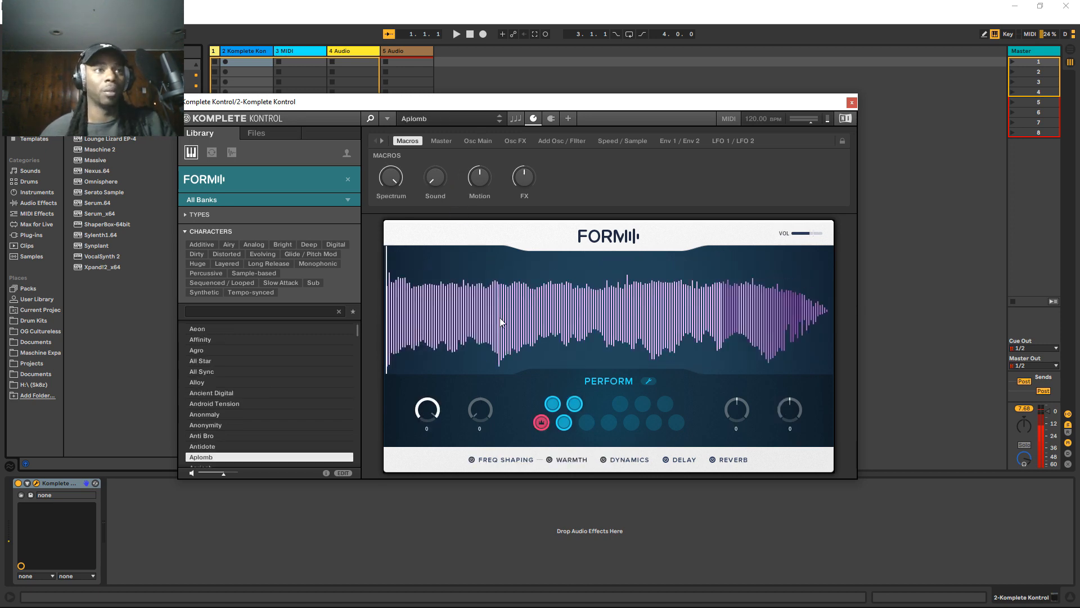
{"action": "left_click", "coordinate": [200, 456]}
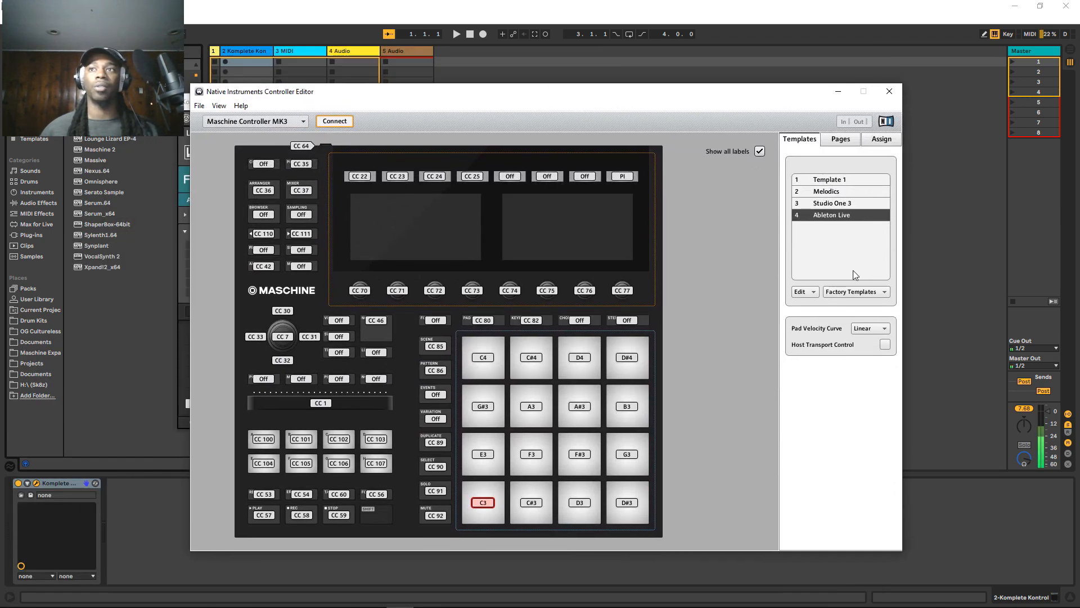
- Pick Template 1 from the Maschine MK3 factory templates list
{"action": "left_click", "coordinate": [853, 291]}
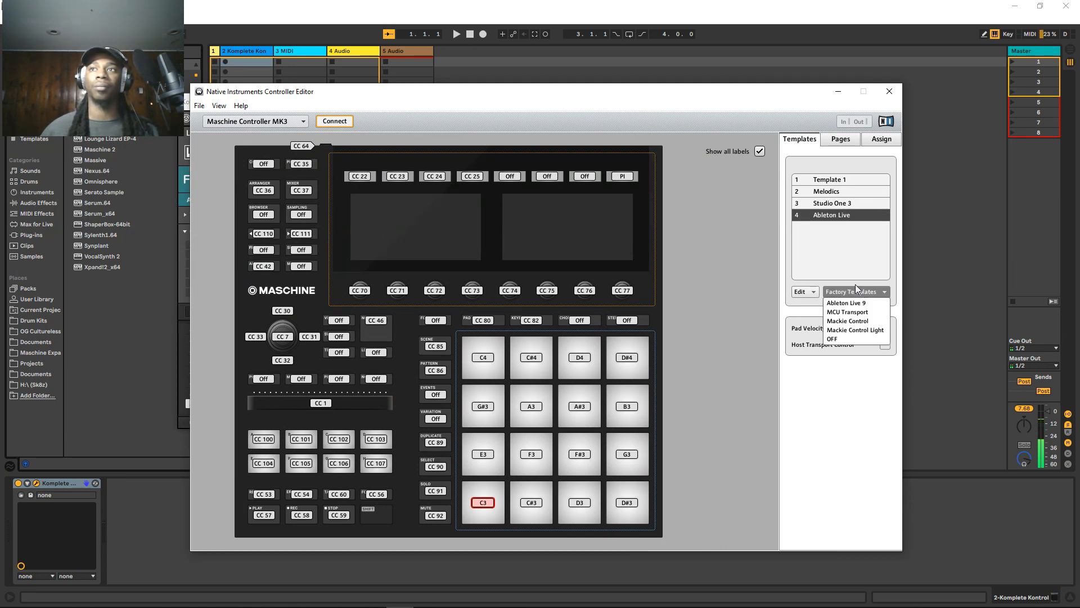
{"action": "mouse_move", "coordinate": [850, 259]}
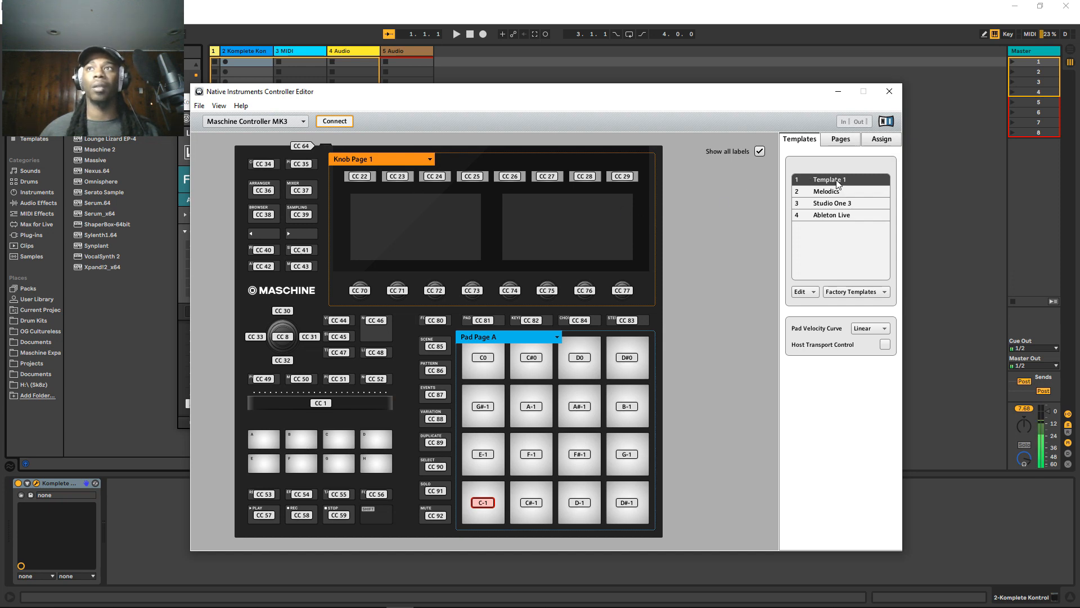
{"action": "right_click", "coordinate": [825, 179]}
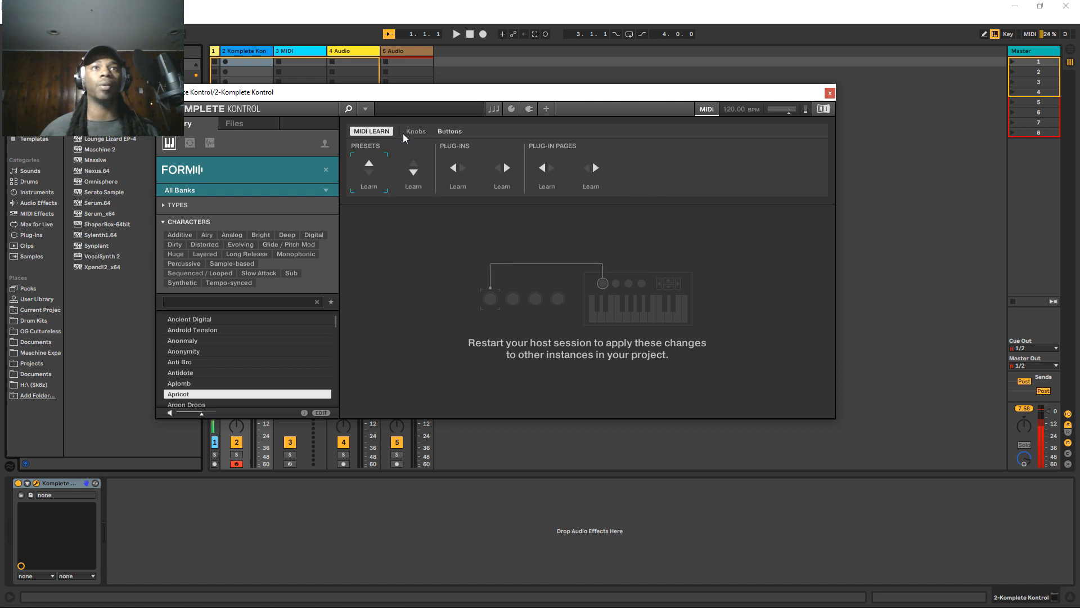
- Show the eight knob learn slots and drag the plugin window rightward
{"action": "left_click", "coordinate": [415, 132]}
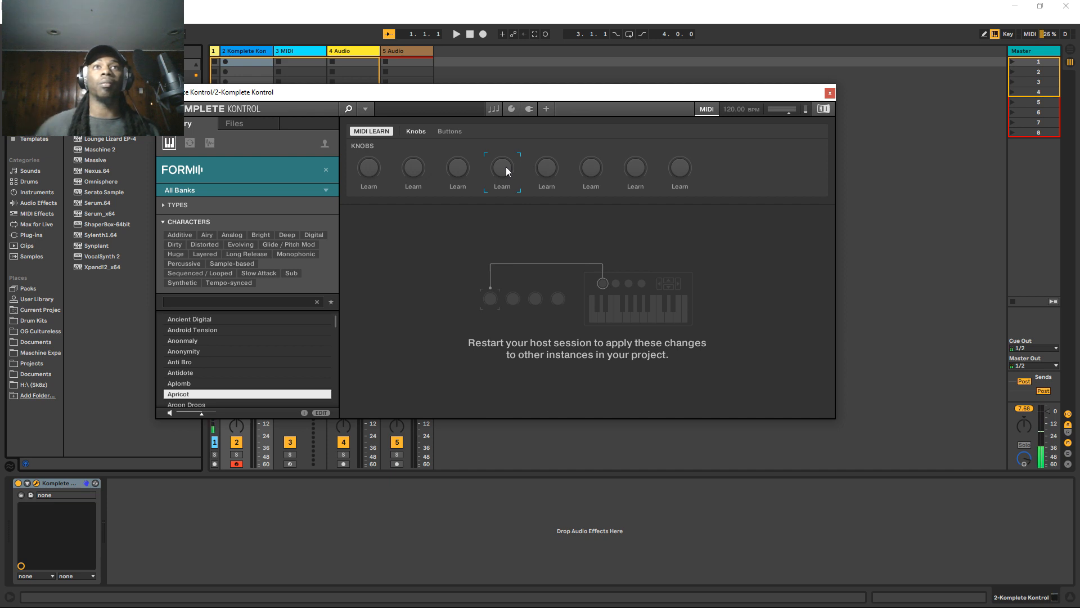
{"action": "mouse_move", "coordinate": [473, 186]}
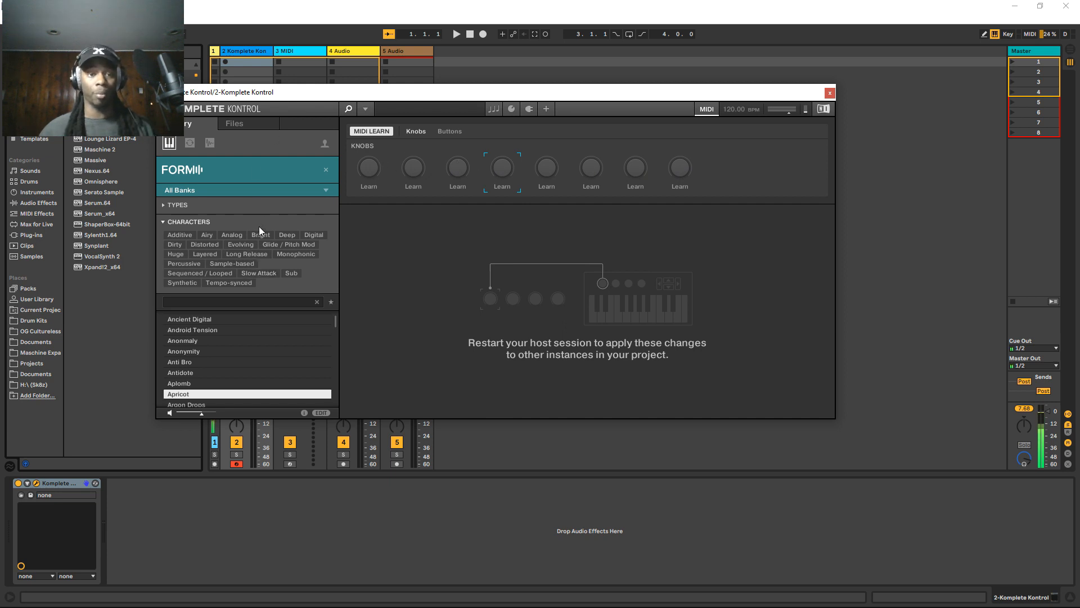
{"action": "mouse_move", "coordinate": [267, 230]}
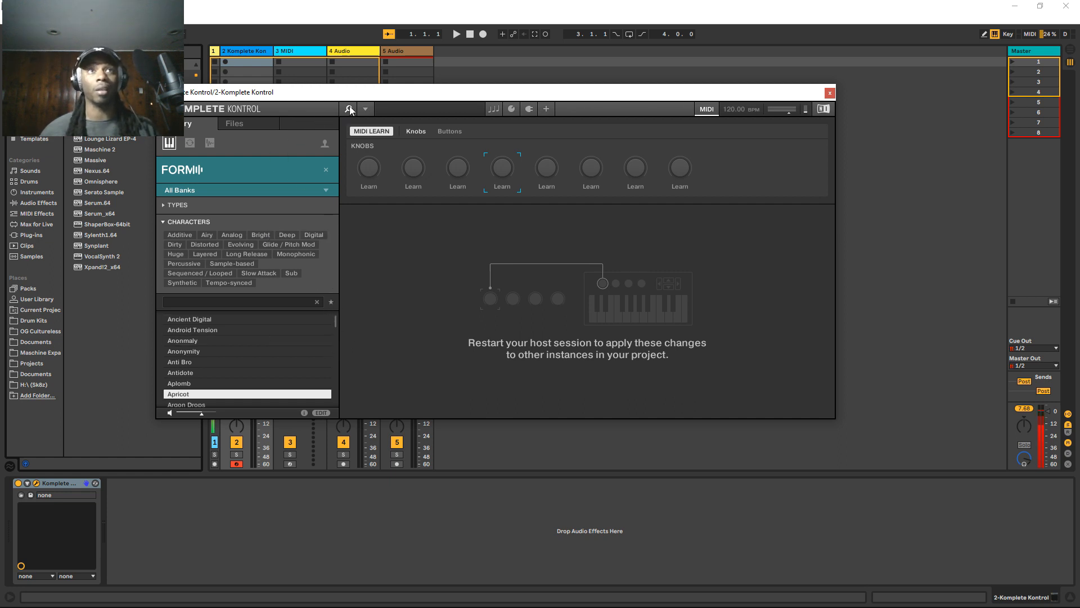
{"action": "left_click_drag", "start_coordinate": [351, 92], "coordinate": [448, 113]}
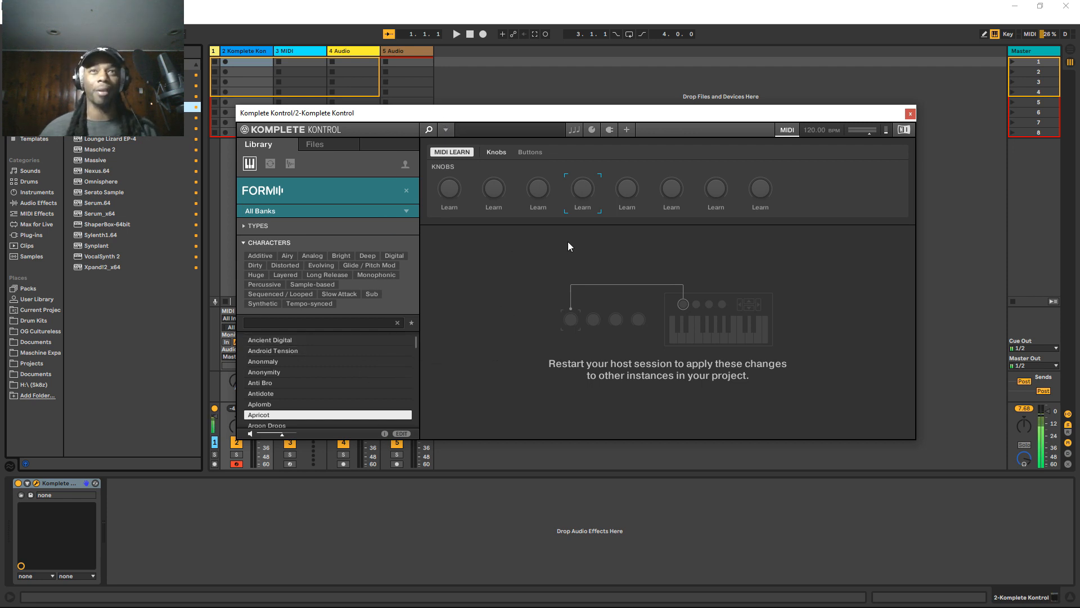
- Switch MIDI Learn to the Buttons tab with the preset-up slot armed
{"action": "left_click", "coordinate": [531, 151]}
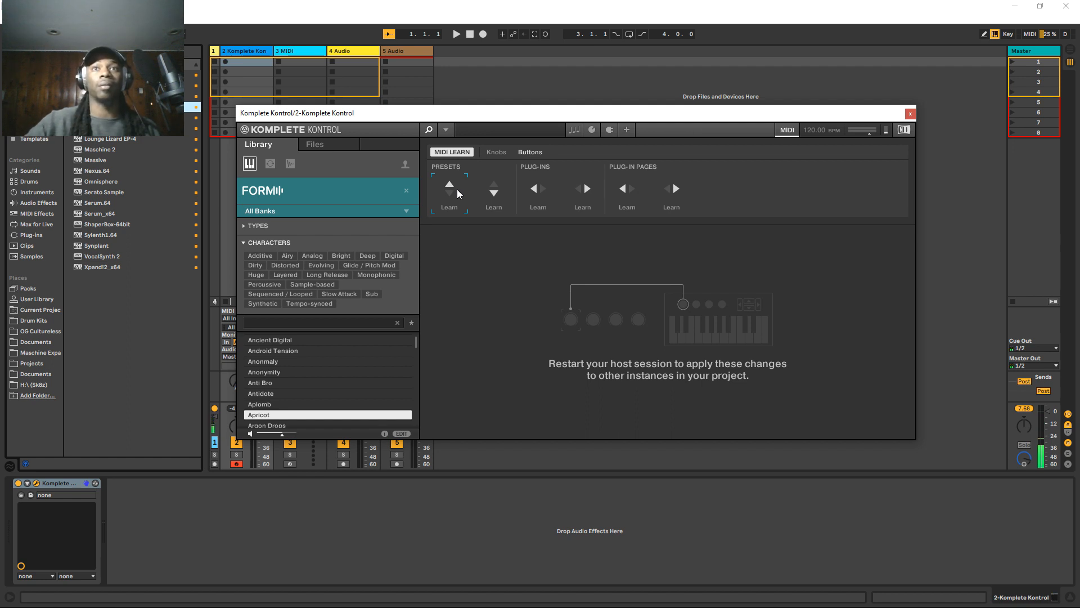
{"action": "mouse_move", "coordinate": [452, 195]}
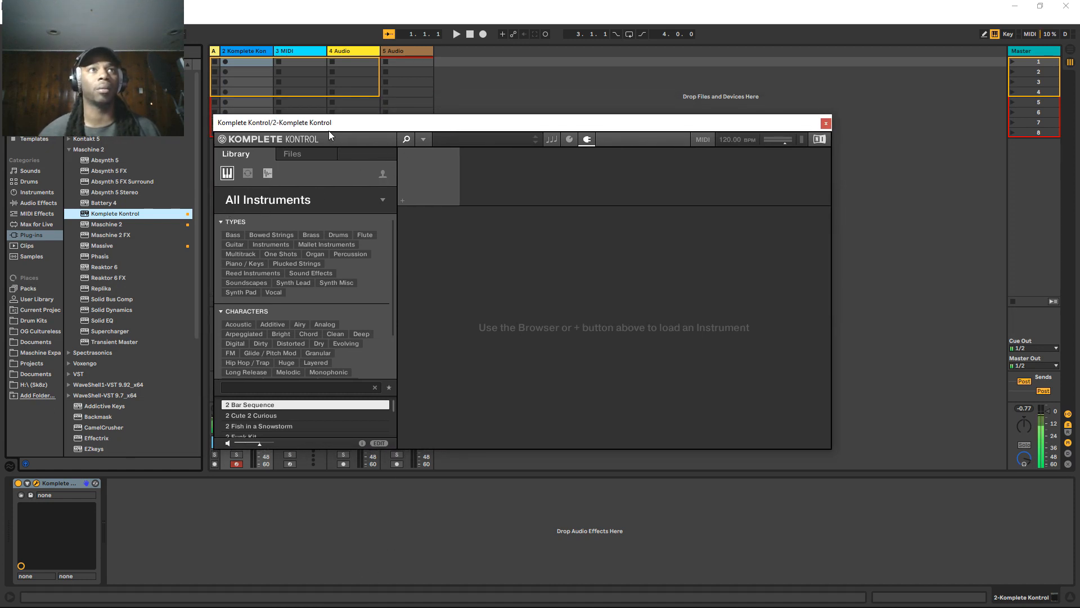
{"action": "mouse_move", "coordinate": [356, 199]}
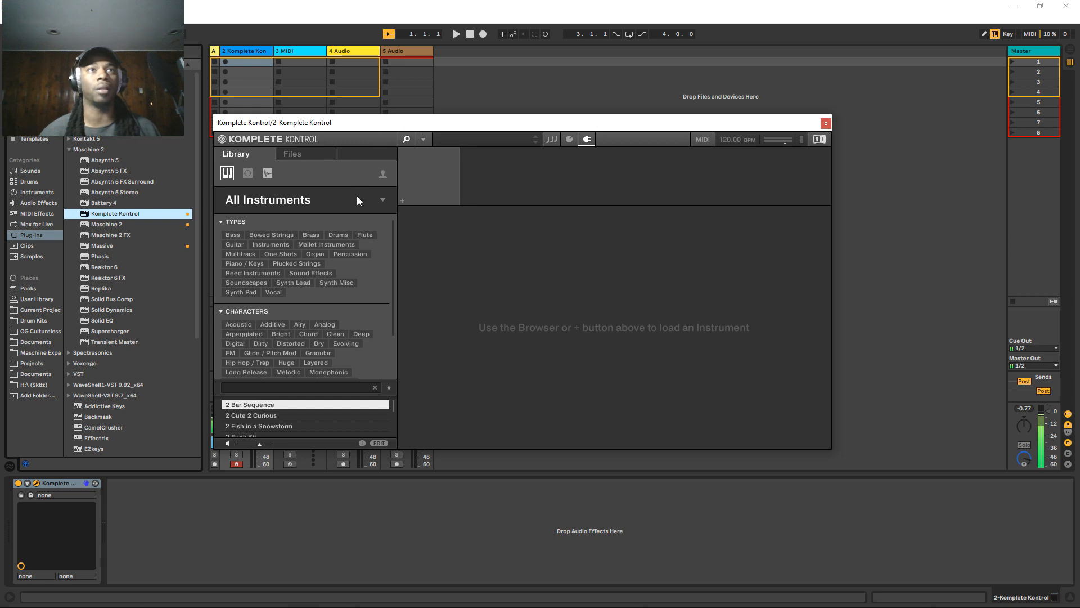
- Filter One-shots to Aquarius Earth and scroll through the bass sounds
{"action": "left_click", "coordinate": [270, 173]}
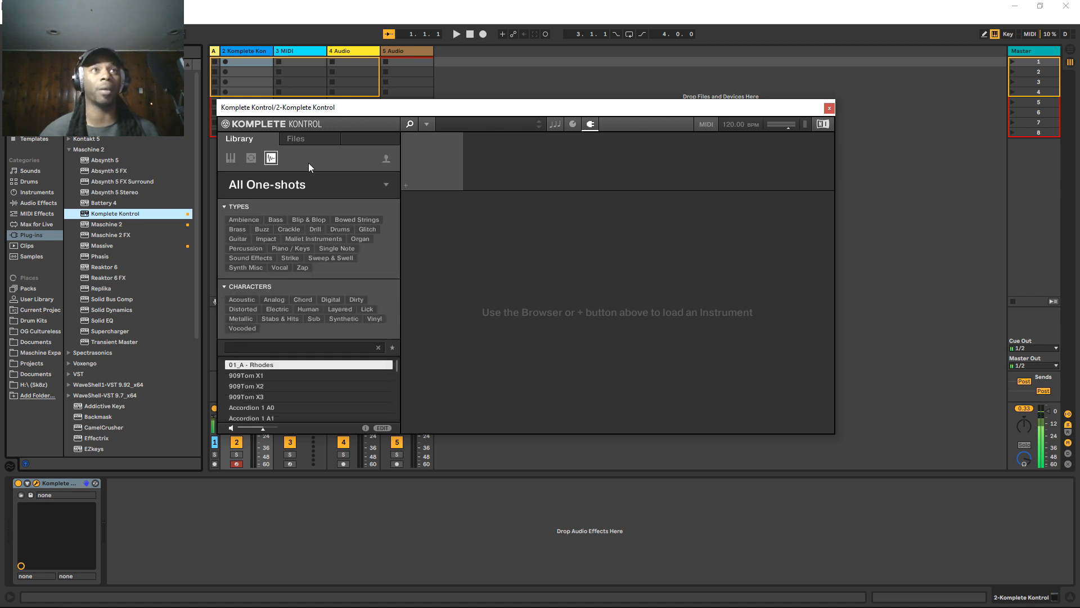
{"action": "mouse_move", "coordinate": [384, 187]}
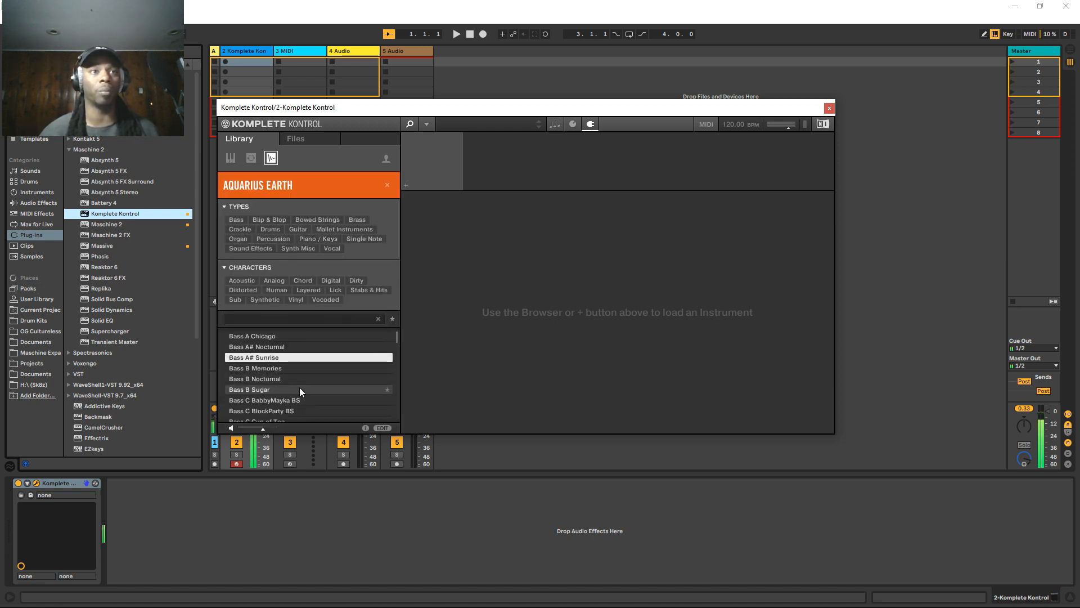
{"action": "scroll", "scroll_direction": "down", "scroll_amount": 3}
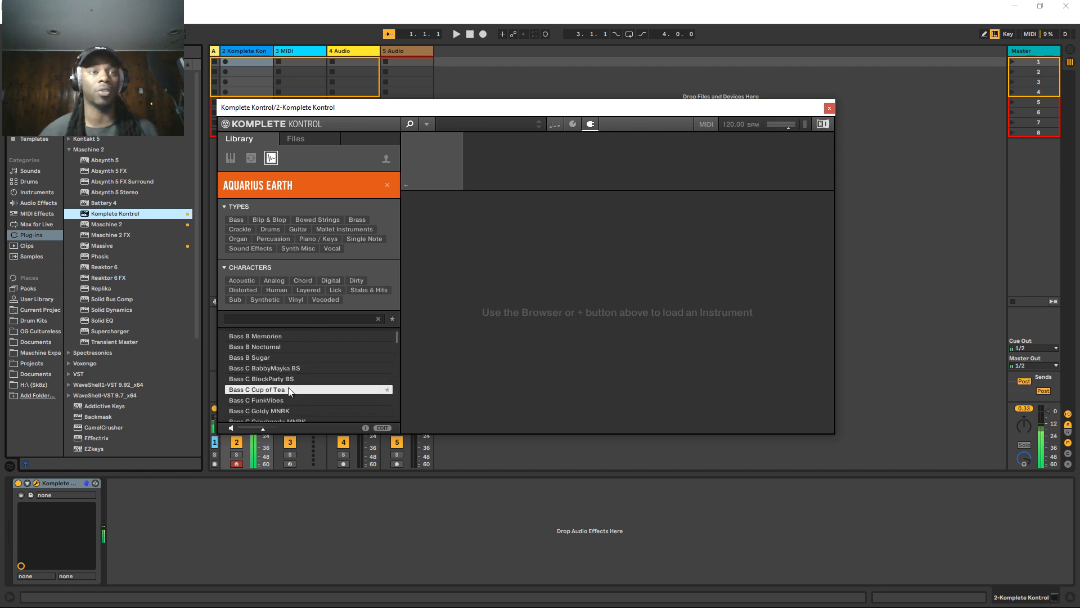
- Load Bass C Cup of Tea into the Sampler and switch looping on
{"action": "double_click", "coordinate": [256, 389]}
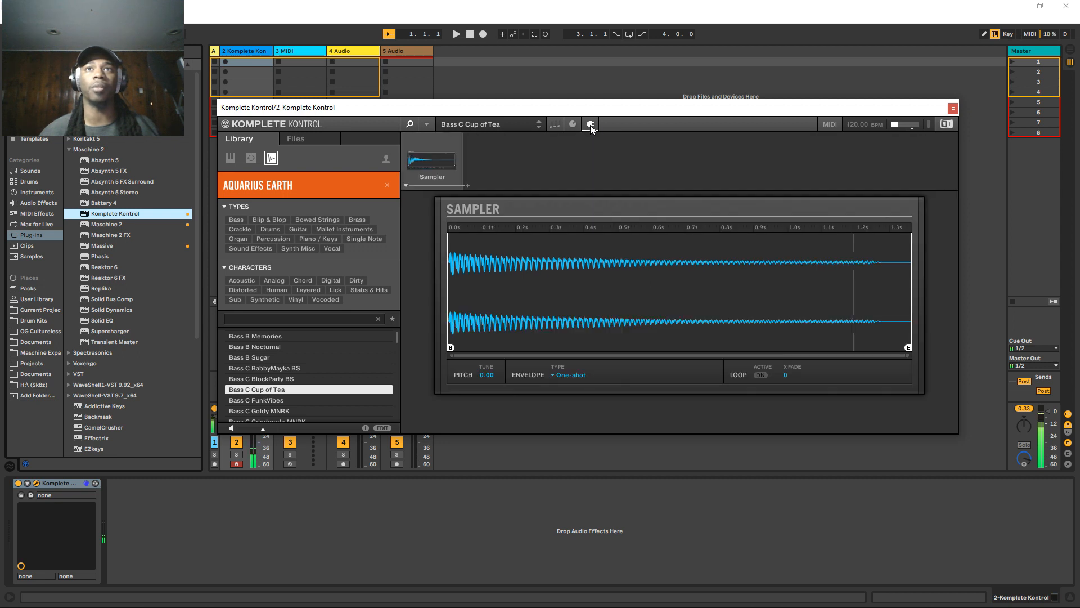
{"action": "left_click", "coordinate": [572, 124]}
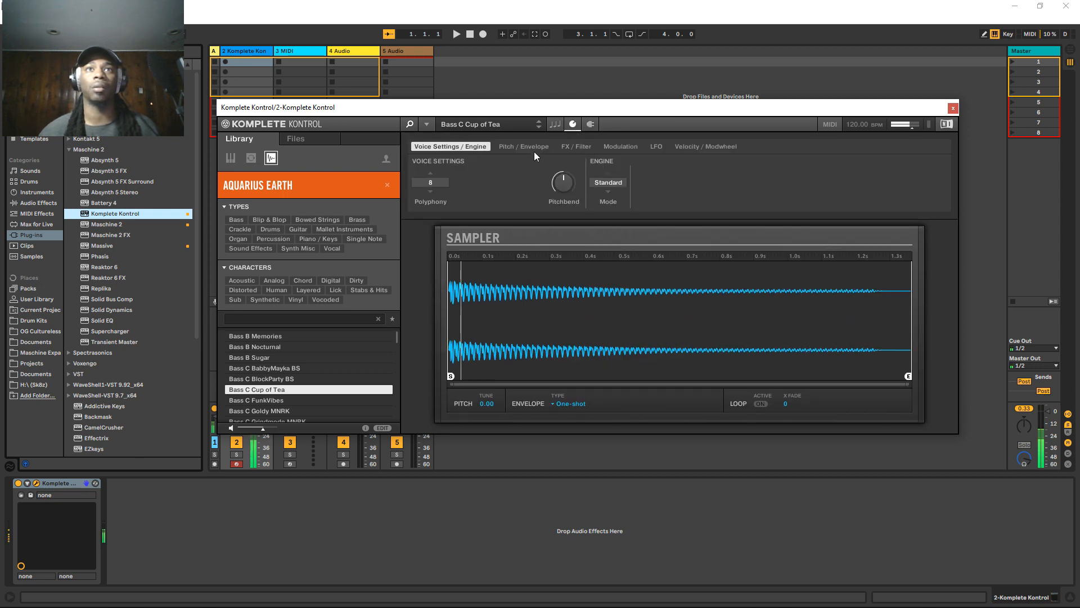
{"action": "left_click", "coordinate": [619, 146]}
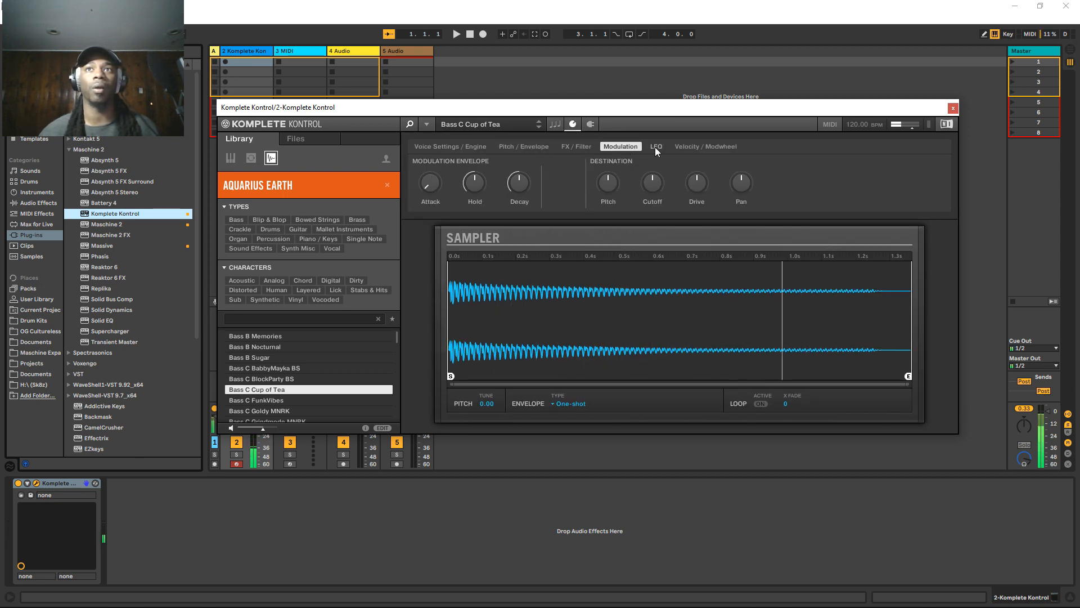
{"action": "left_click", "coordinate": [705, 146]}
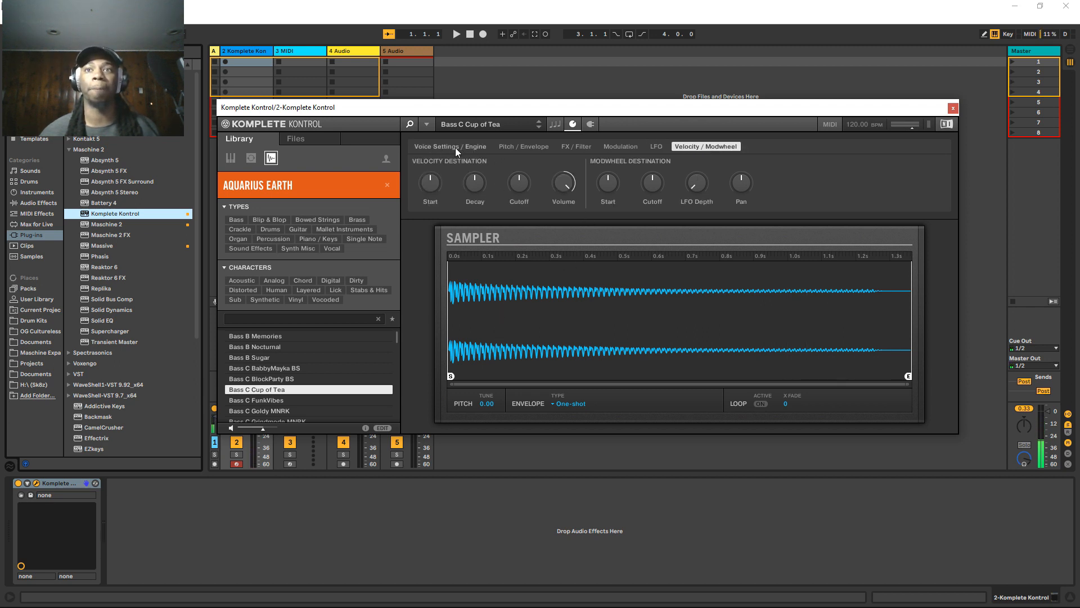
{"action": "left_click", "coordinate": [759, 404]}
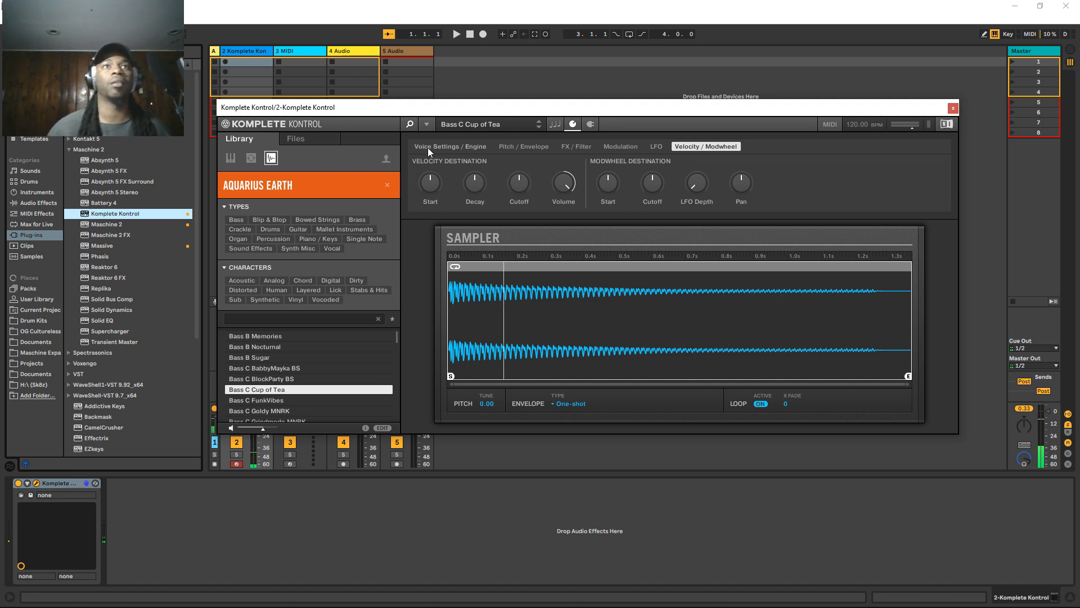
- Review voice, modulation, velocity and scale settings, then return to the sample waveform
{"action": "left_click", "coordinate": [450, 147]}
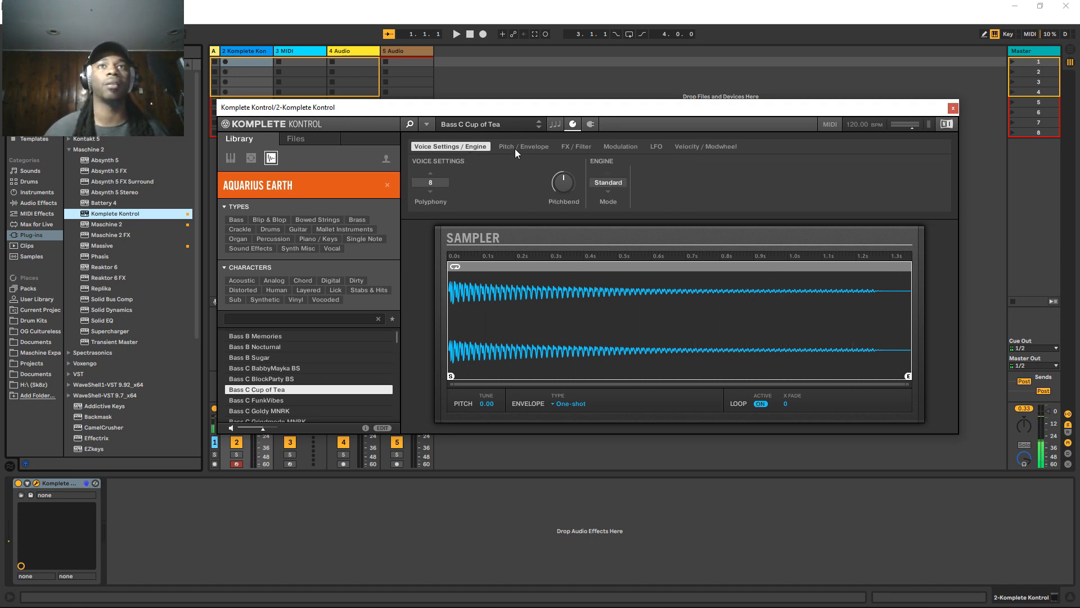
{"action": "left_click", "coordinate": [619, 146]}
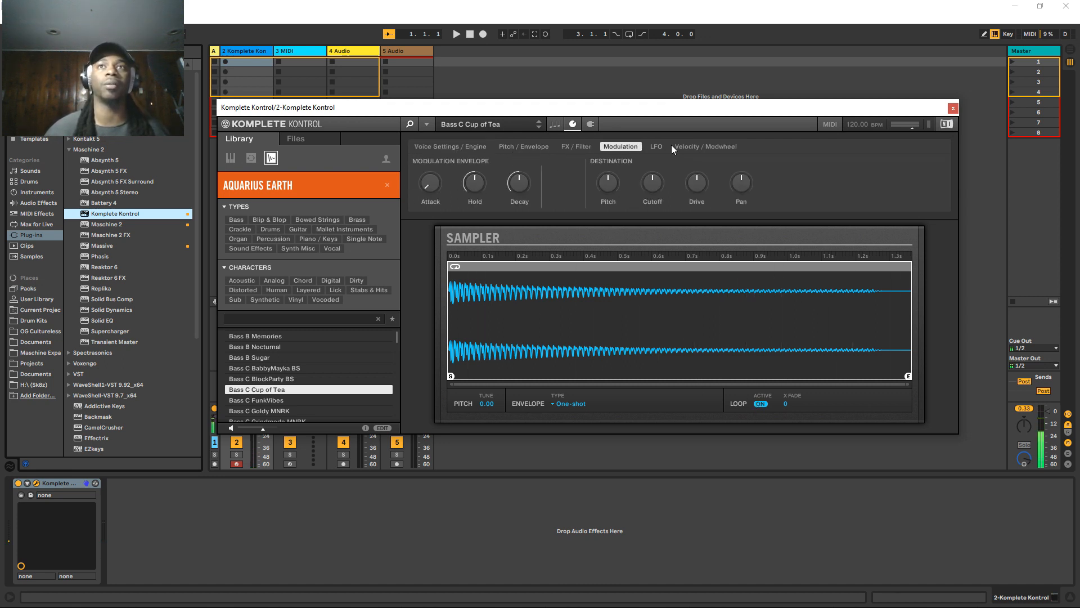
{"action": "left_click", "coordinate": [706, 146]}
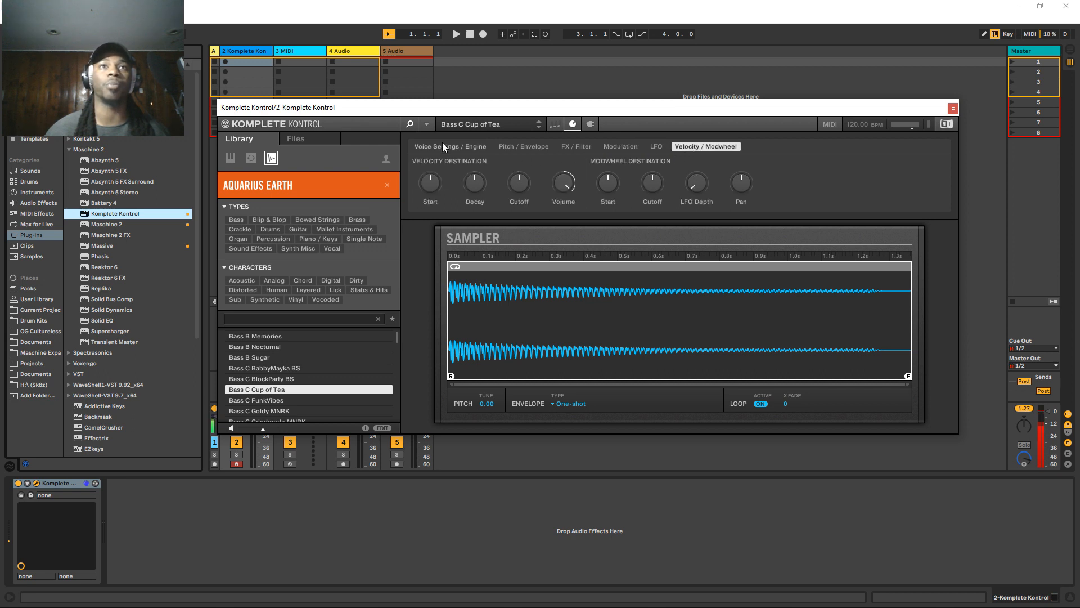
{"action": "left_click", "coordinate": [555, 124]}
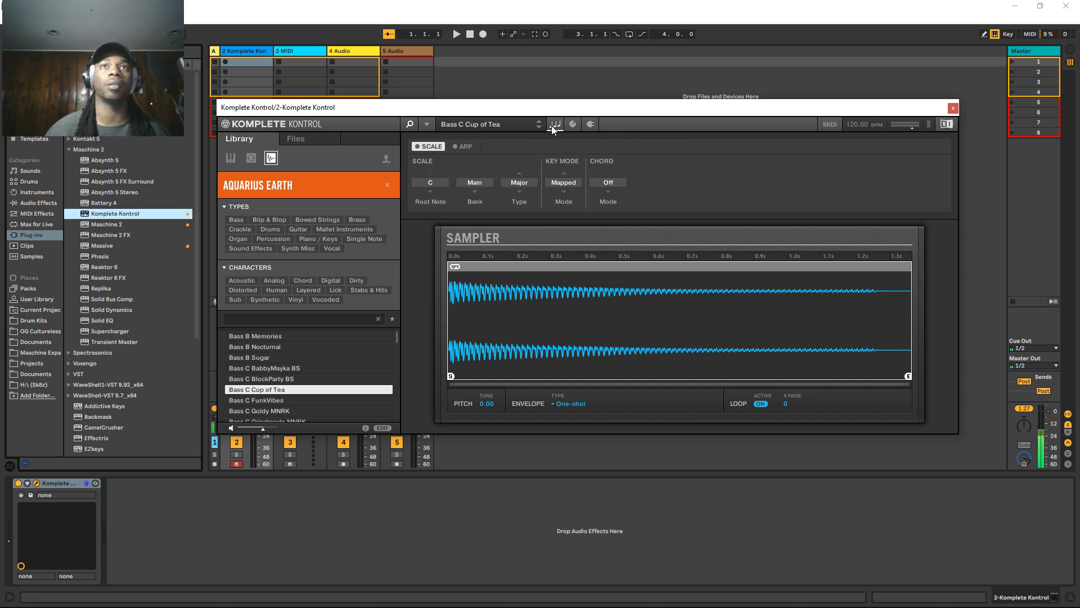
{"action": "left_click", "coordinate": [592, 124]}
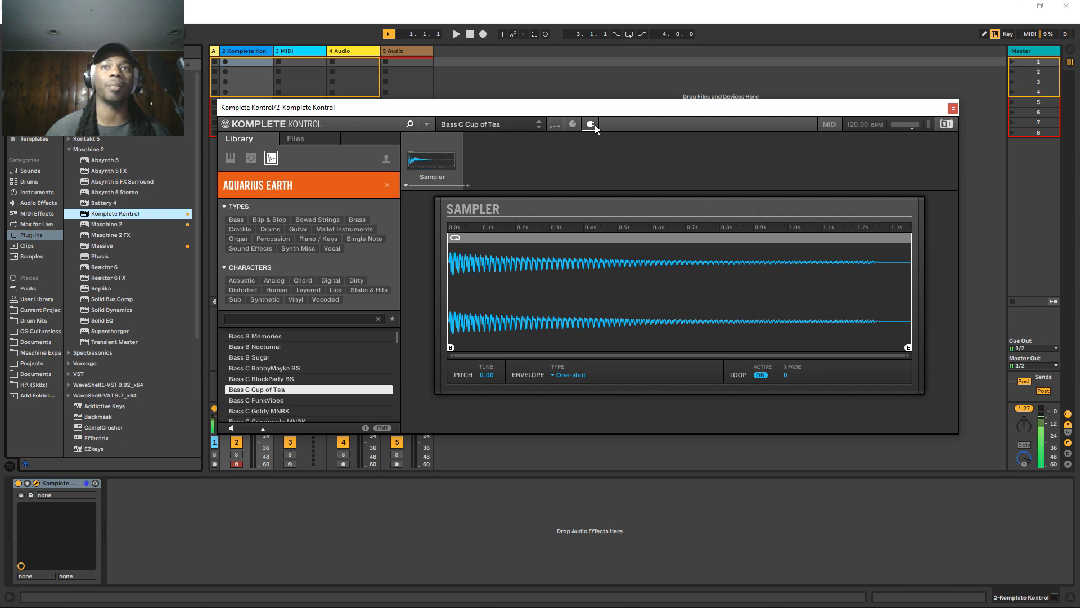
{"action": "mouse_move", "coordinate": [563, 267]}
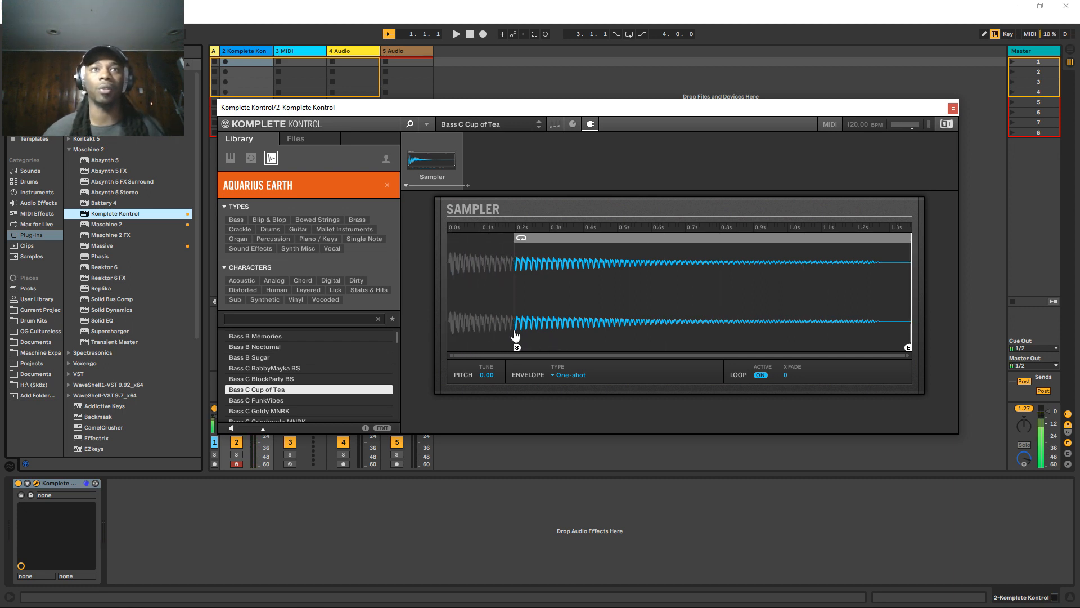
- Move the bass sample's start point later and toggle looping off and back on
{"action": "left_click_drag", "start_coordinate": [517, 346], "coordinate": [583, 346]}
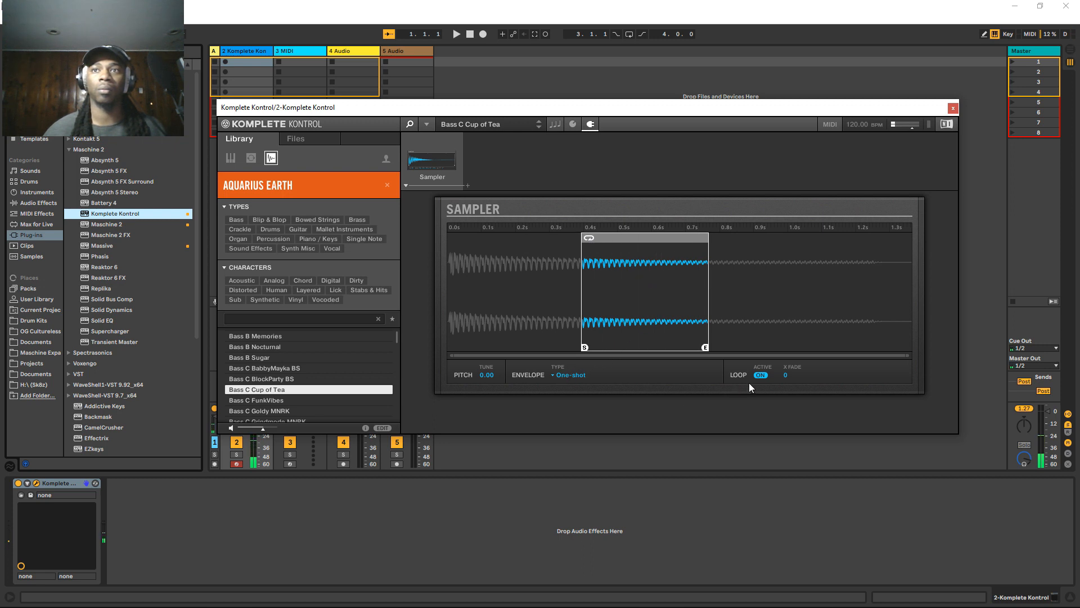
{"action": "left_click", "coordinate": [761, 375]}
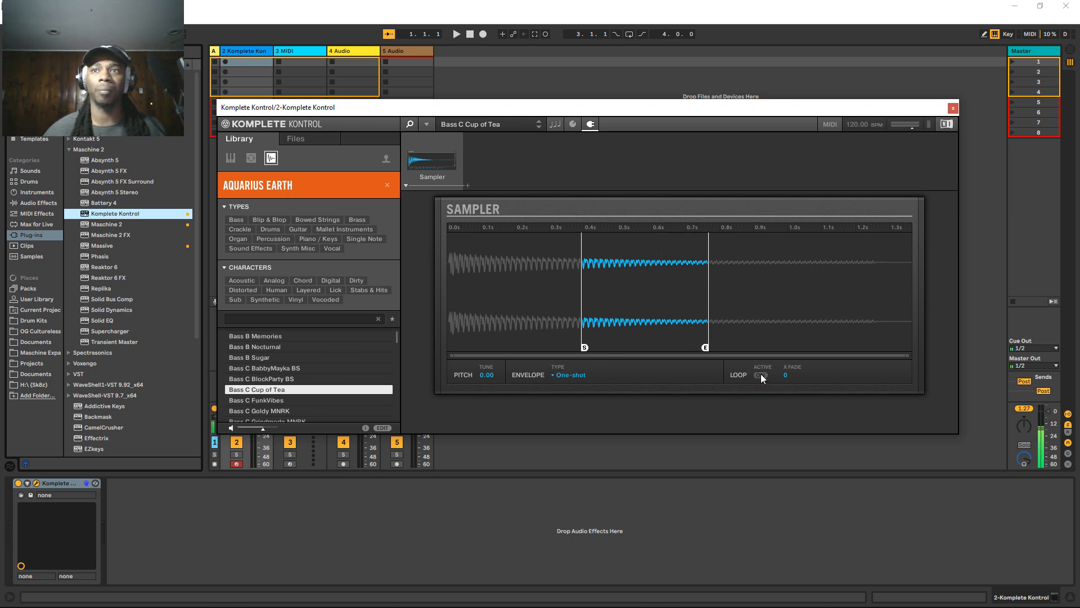
{"action": "left_click", "coordinate": [761, 375]}
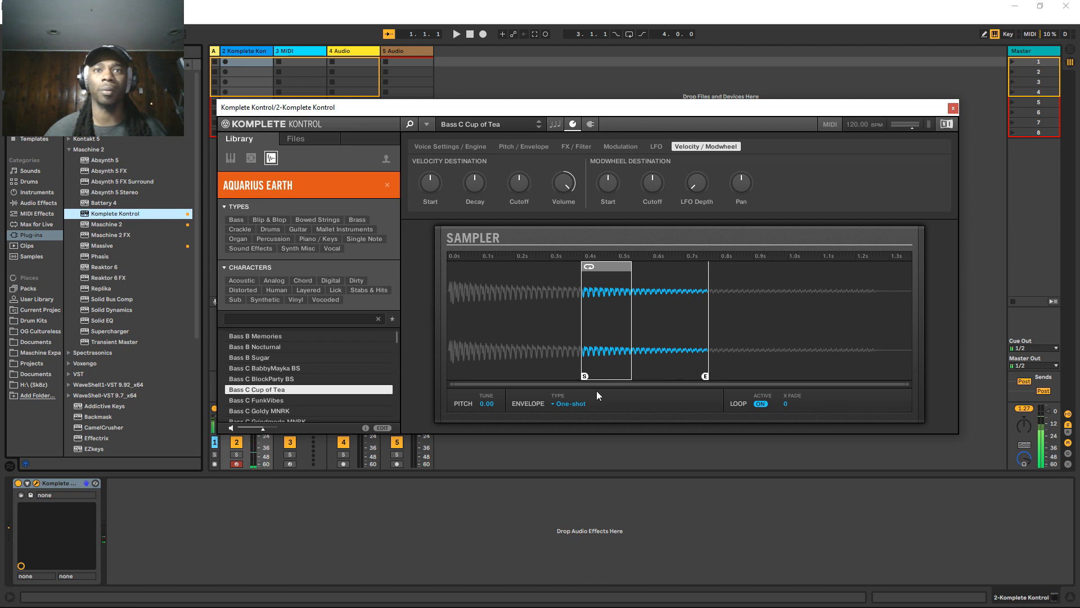
- Change the bass sample's envelope type from AHD to ADSR
{"action": "left_click", "coordinate": [570, 403]}
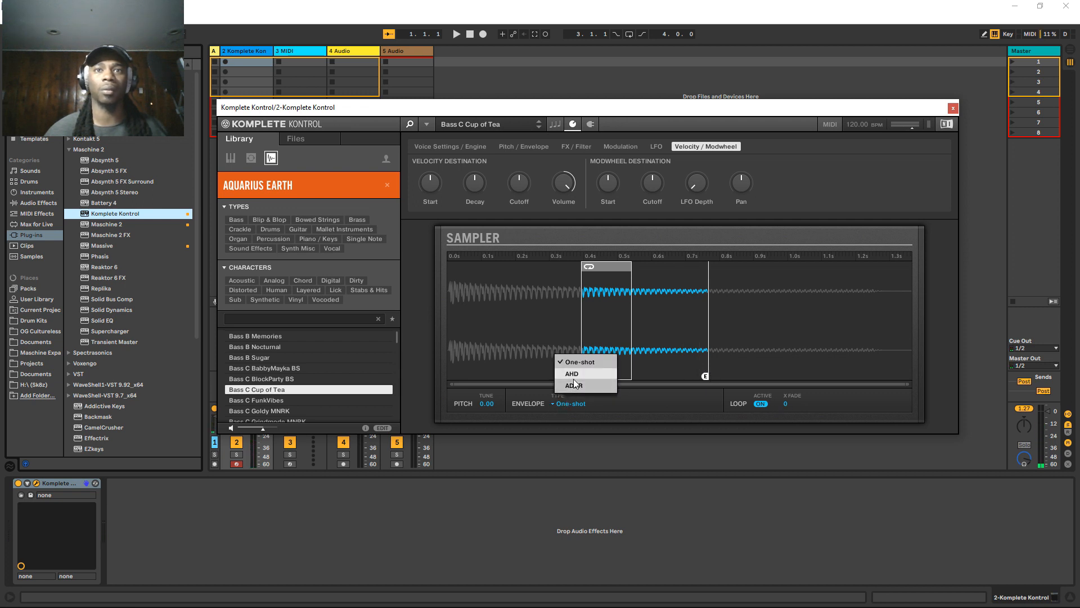
{"action": "left_click", "coordinate": [573, 384]}
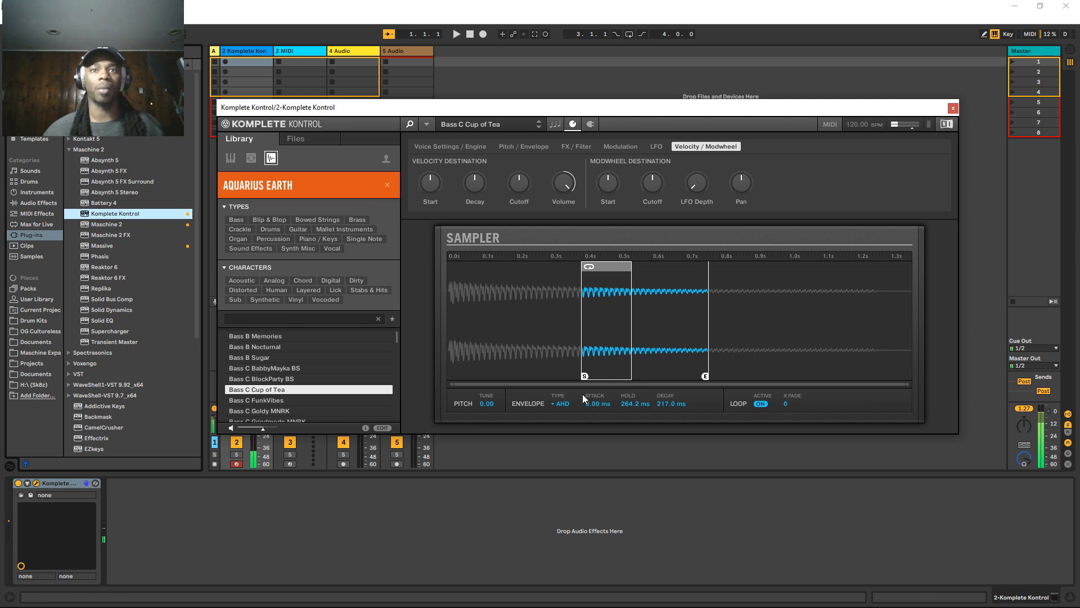
{"action": "left_click", "coordinate": [564, 403]}
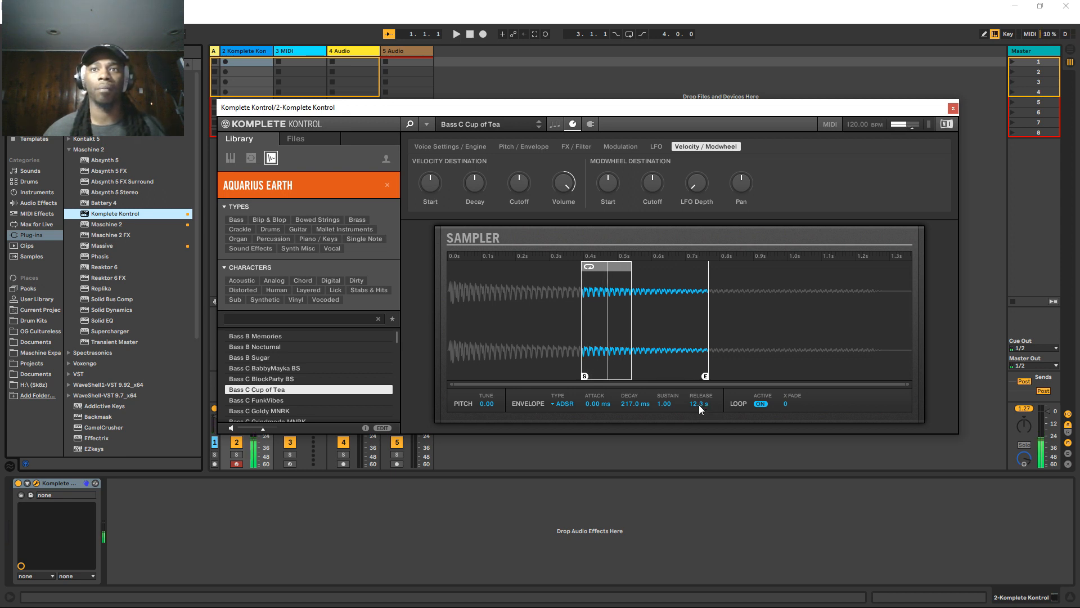
- Set release to about 682 ms, extend the end to the tail, move loop later, start earlier
{"action": "left_click_drag", "start_coordinate": [700, 403], "coordinate": [689, 374]}
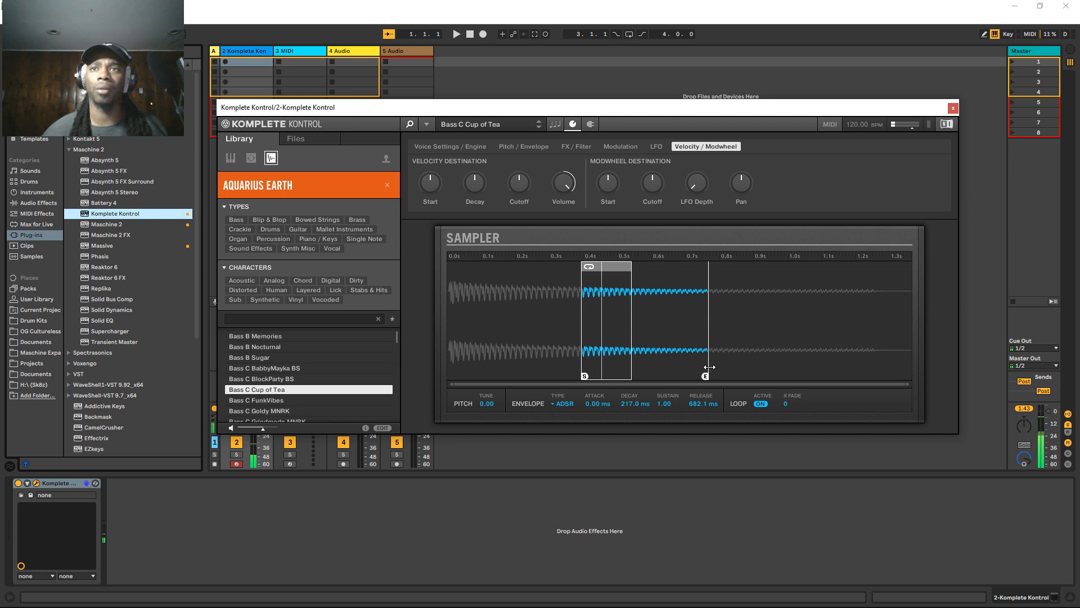
{"action": "left_click_drag", "start_coordinate": [708, 375], "coordinate": [899, 375]}
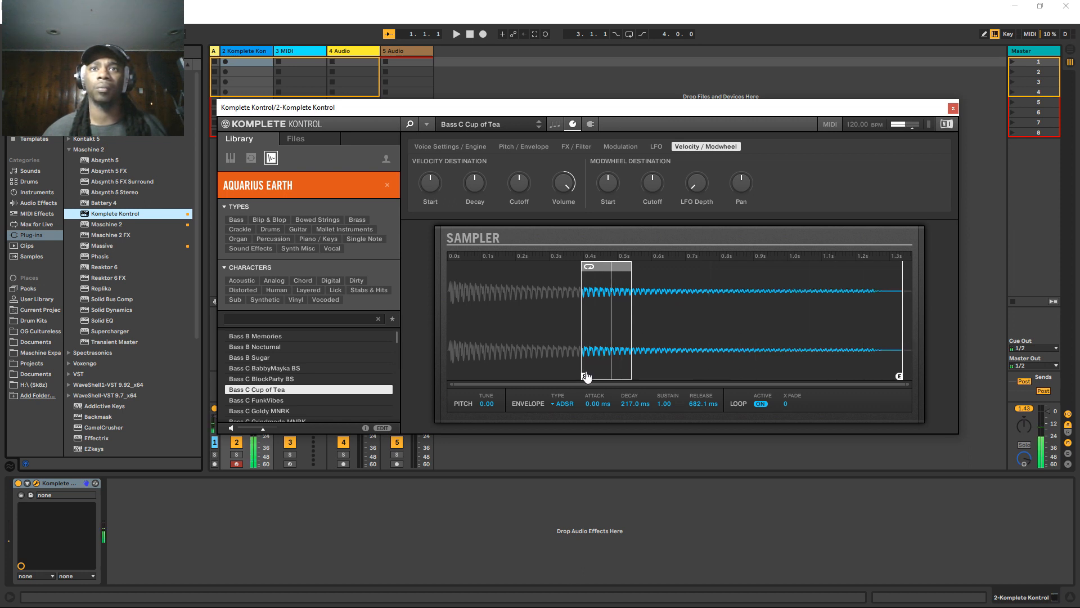
{"action": "left_click_drag", "start_coordinate": [586, 375], "coordinate": [648, 376]}
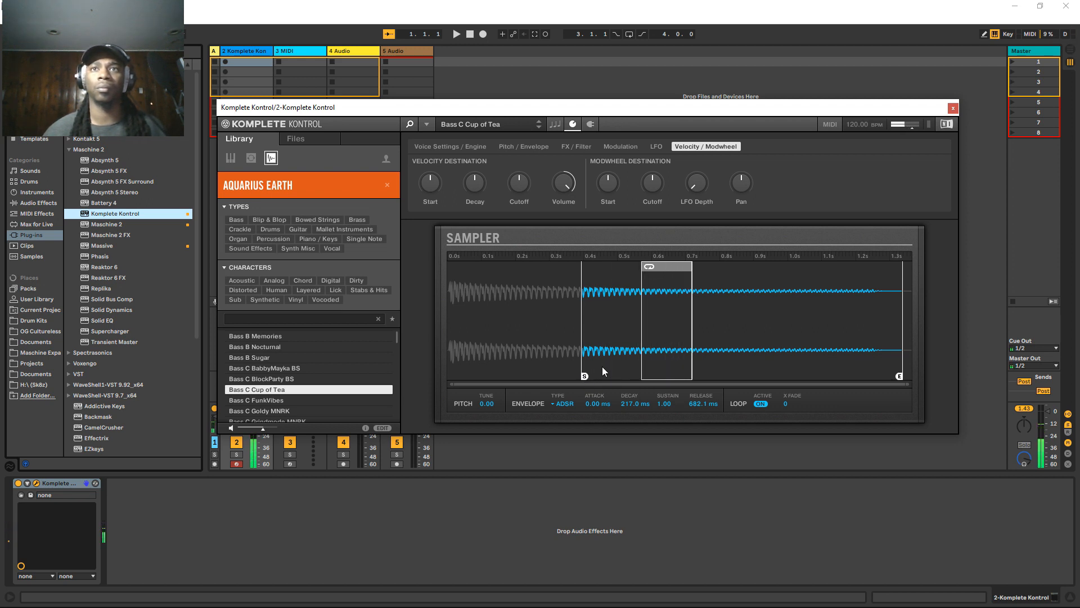
{"action": "left_click_drag", "start_coordinate": [584, 375], "coordinate": [542, 375]}
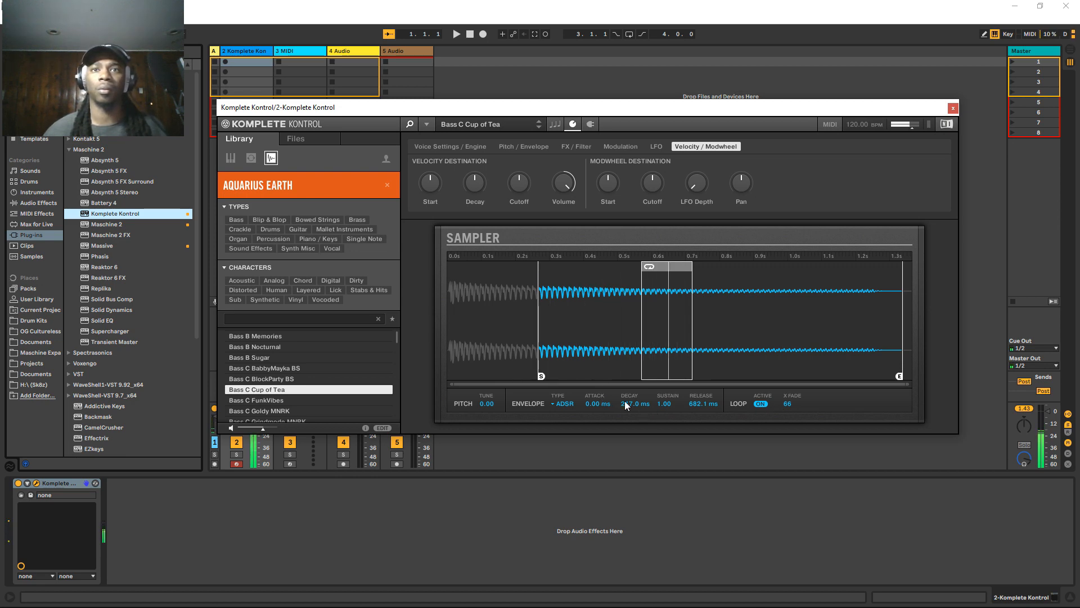
- Try One-shot envelope playback, then set the envelope type to AHD
{"action": "left_click", "coordinate": [564, 402]}
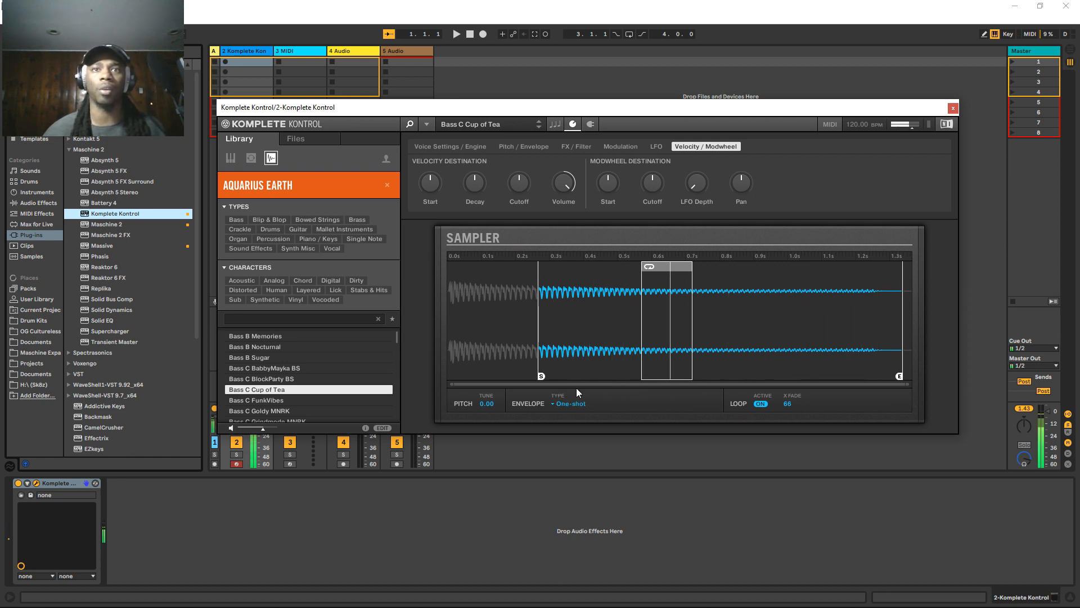
{"action": "left_click", "coordinate": [566, 403]}
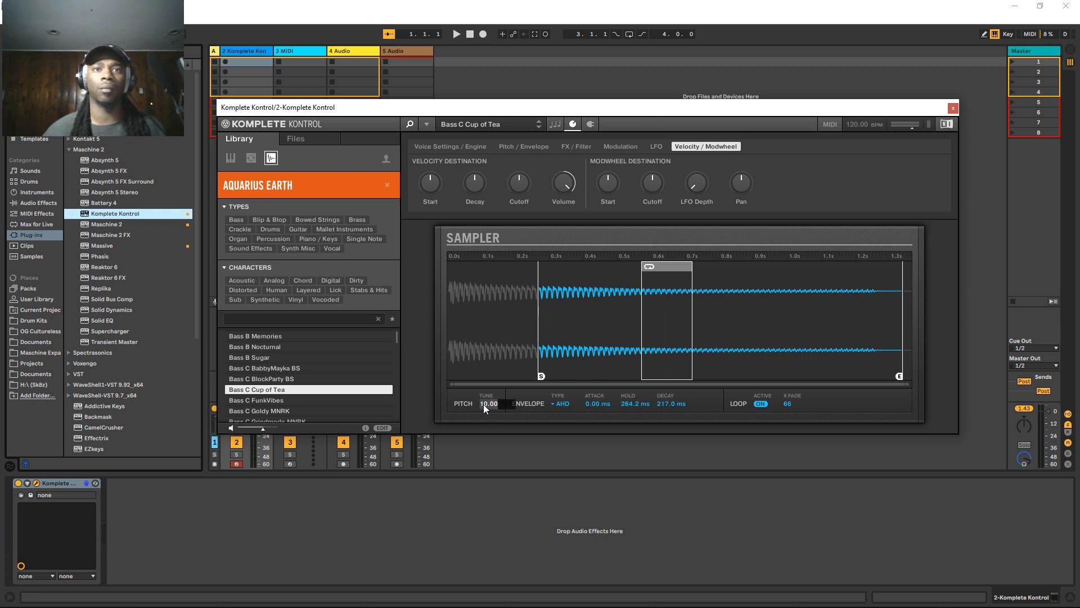
- Start the sample at 0 s, set velocity-to-volume to 100%, and show Pitch / Envelope settings
{"action": "left_click_drag", "start_coordinate": [488, 403], "coordinate": [488, 410]}
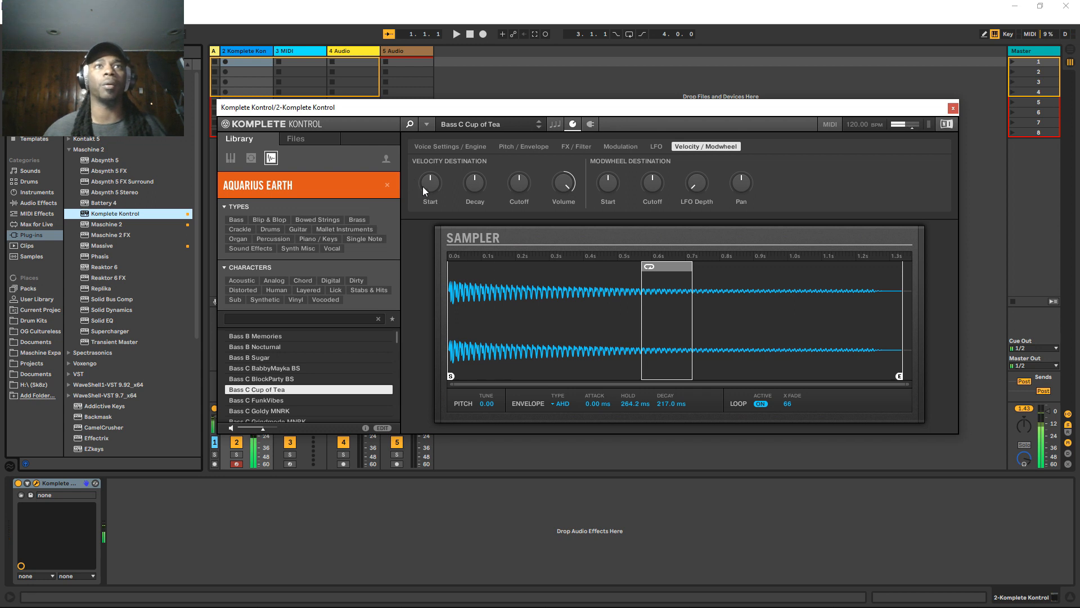
{"action": "left_click_drag", "start_coordinate": [430, 184], "coordinate": [430, 175]}
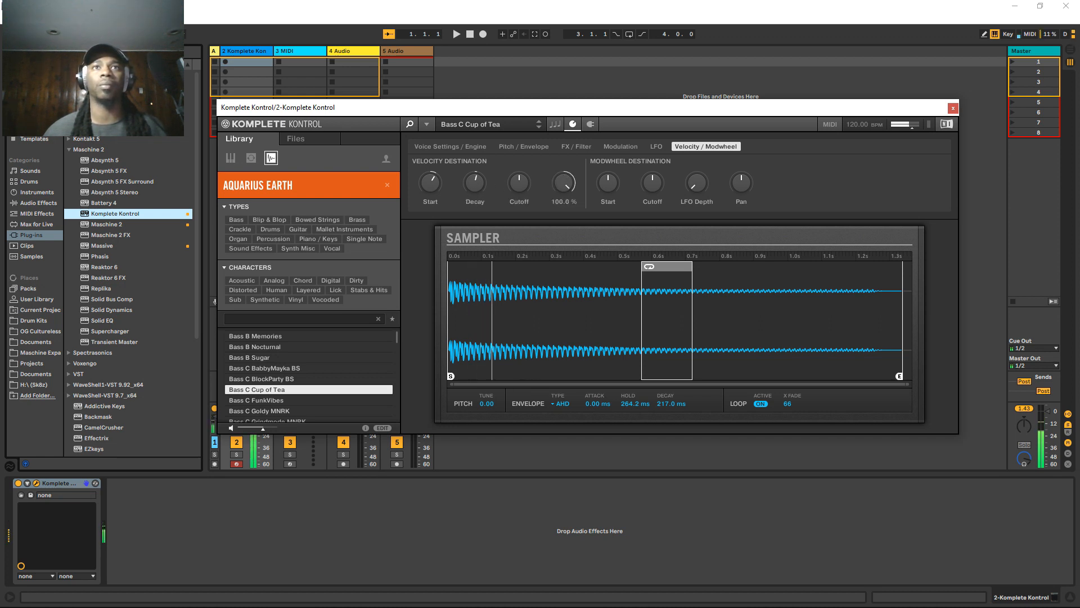
{"action": "left_click", "coordinate": [523, 146]}
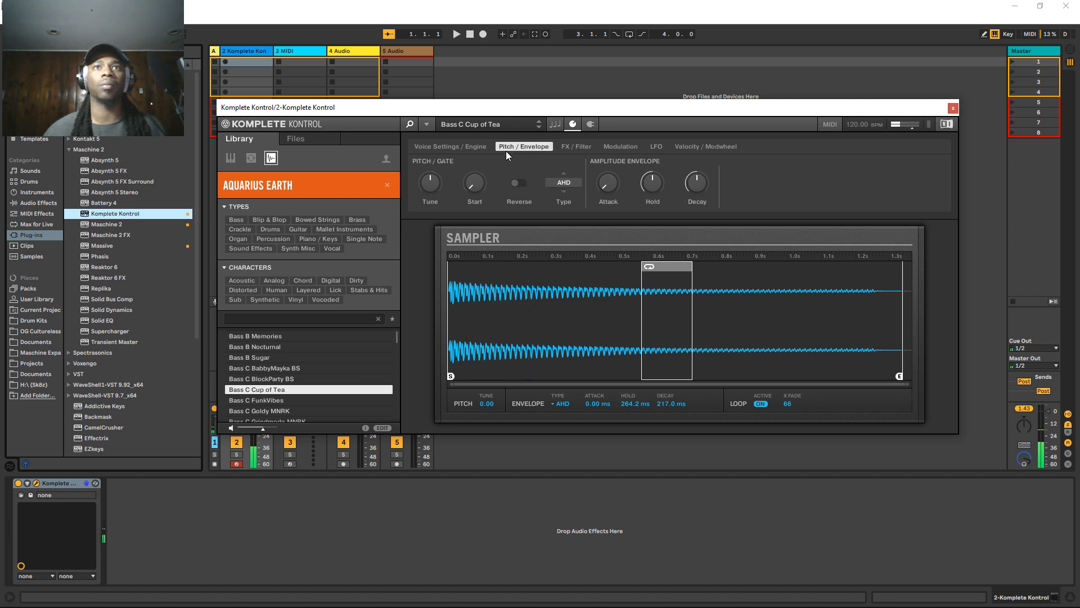
- Tune the bass sample to 10.00 and list the user library's Faneet Jawns sounds
{"action": "left_click_drag", "start_coordinate": [429, 184], "coordinate": [429, 199]}
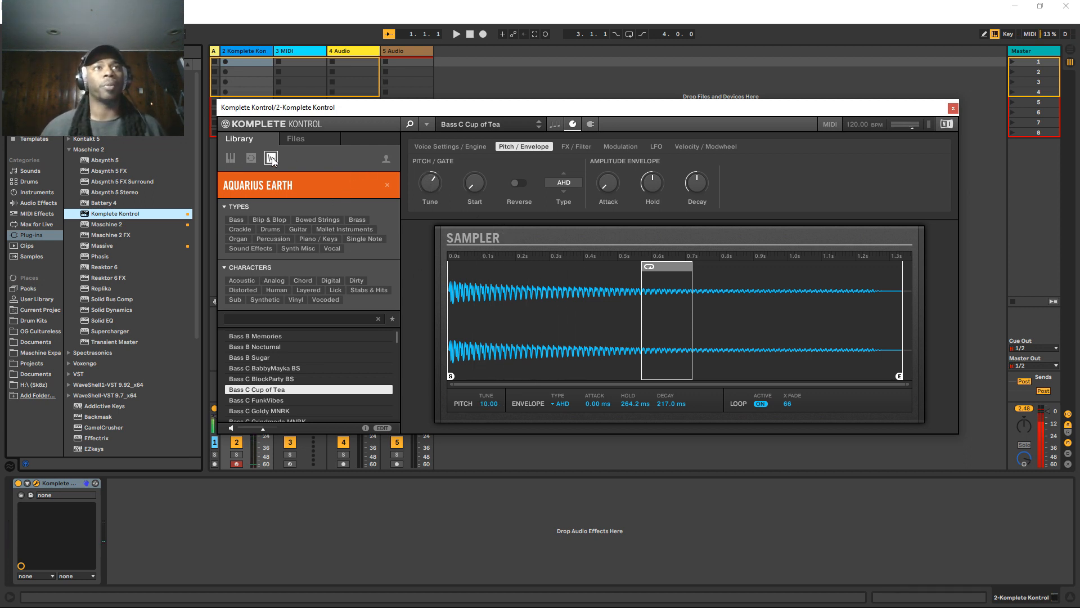
{"action": "left_click", "coordinate": [251, 158]}
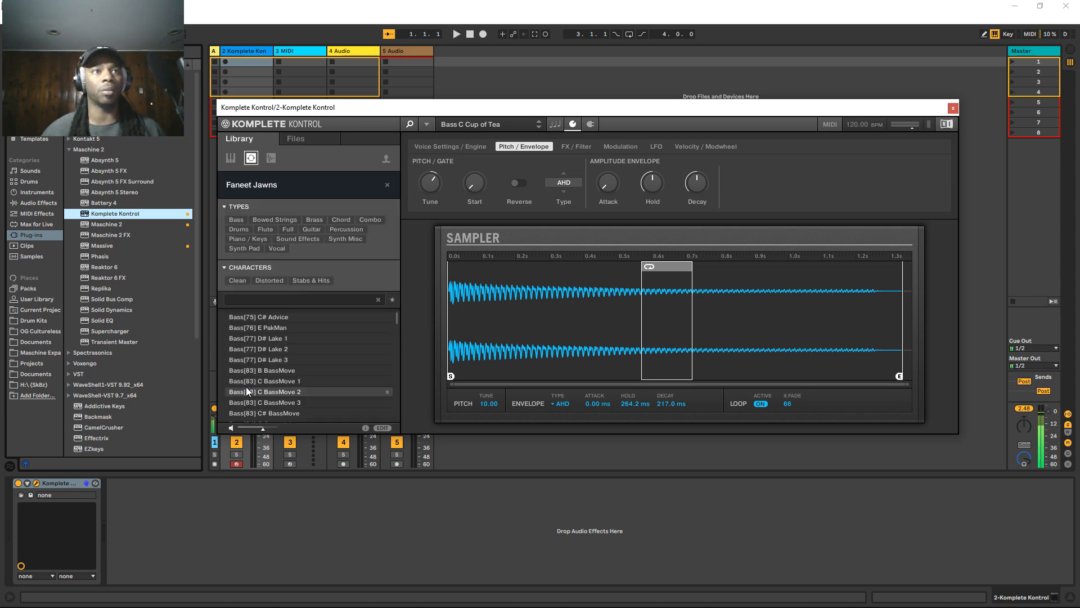
- Filter the user library to the 01_A samples and load 01_A - Piano
{"action": "left_click", "coordinate": [248, 239]}
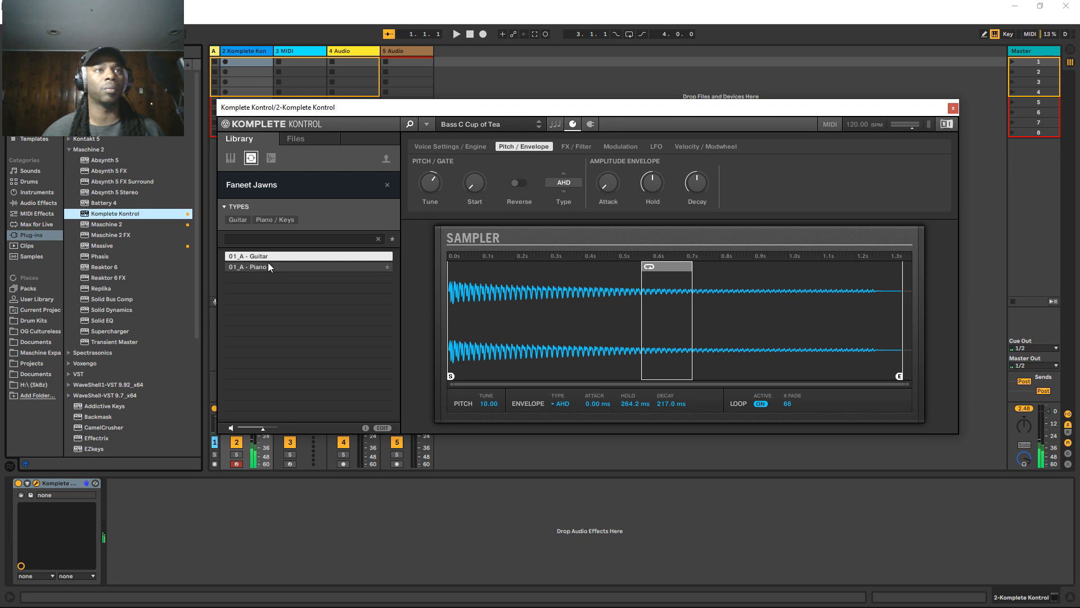
{"action": "left_click", "coordinate": [269, 267]}
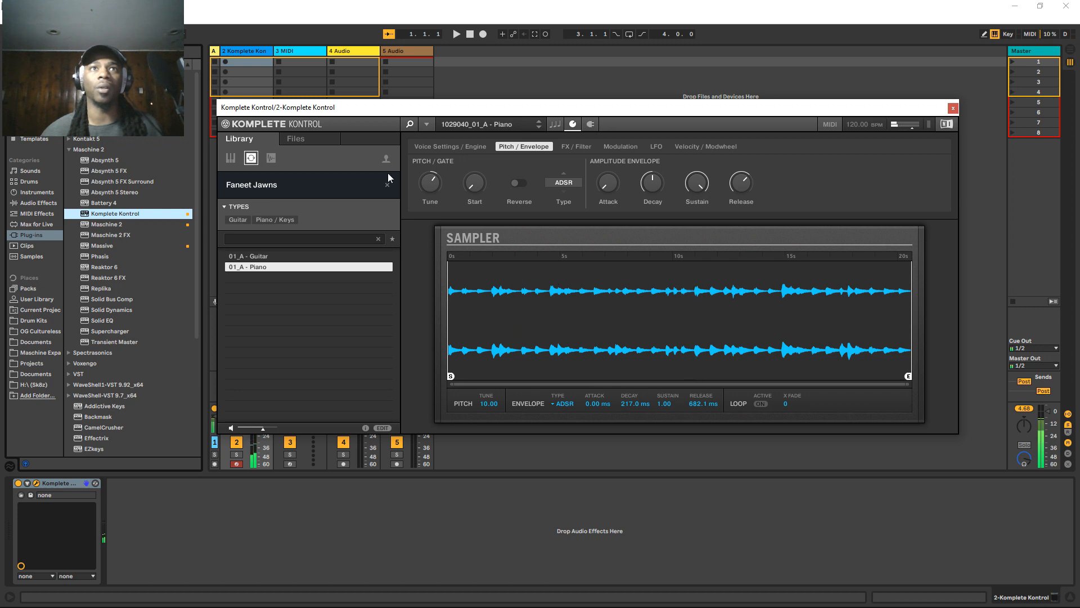
- Browse the piano sample's LFO, FX / Filter, Voice, Pitch / Envelope and Modulation tabs
{"action": "left_click", "coordinate": [449, 146]}
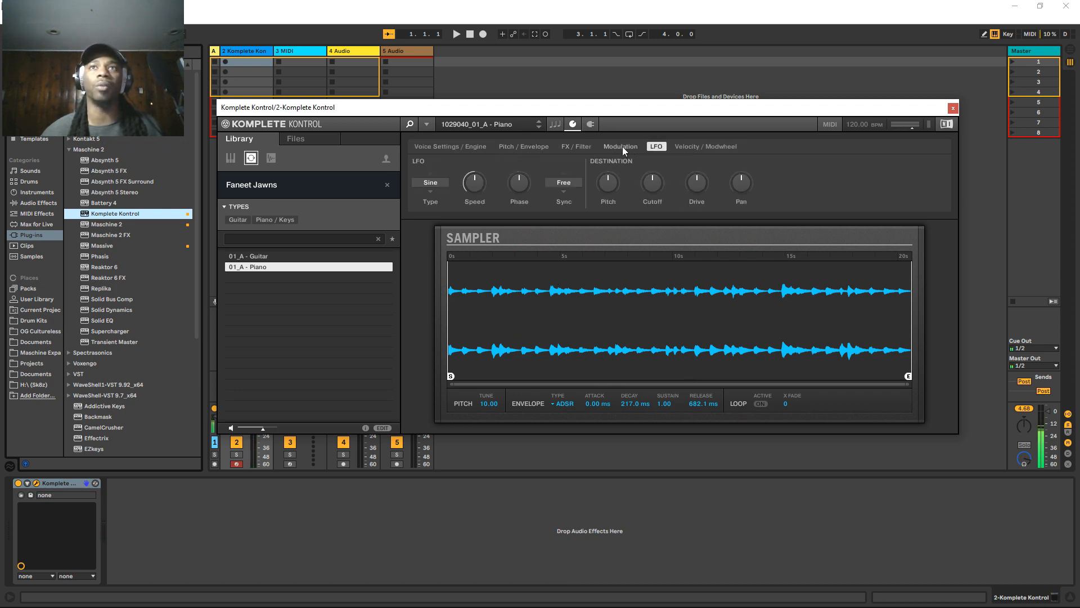
{"action": "left_click", "coordinate": [576, 146]}
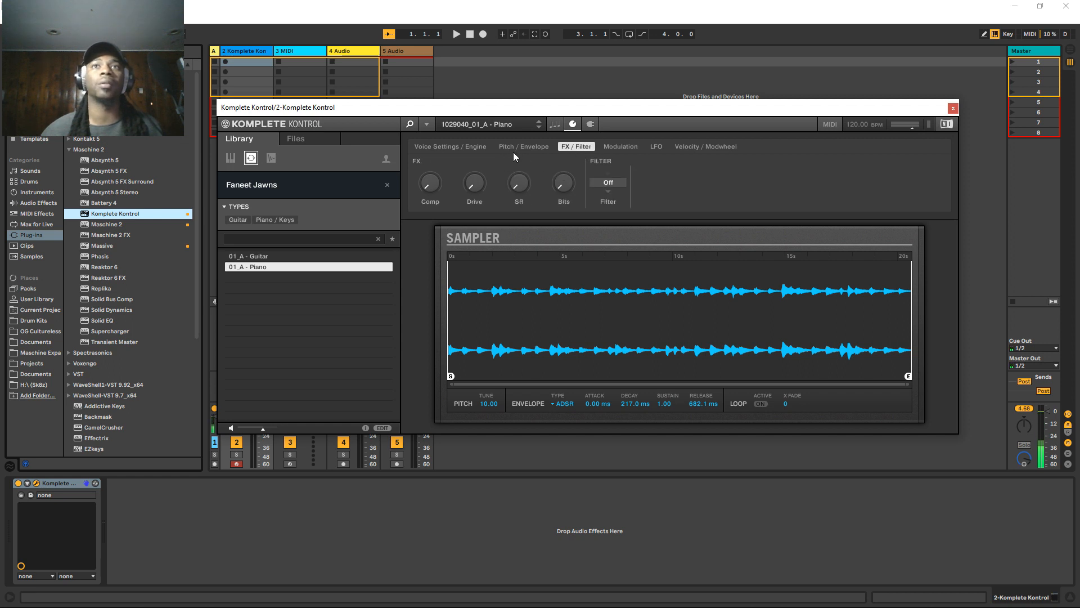
{"action": "left_click", "coordinate": [450, 146]}
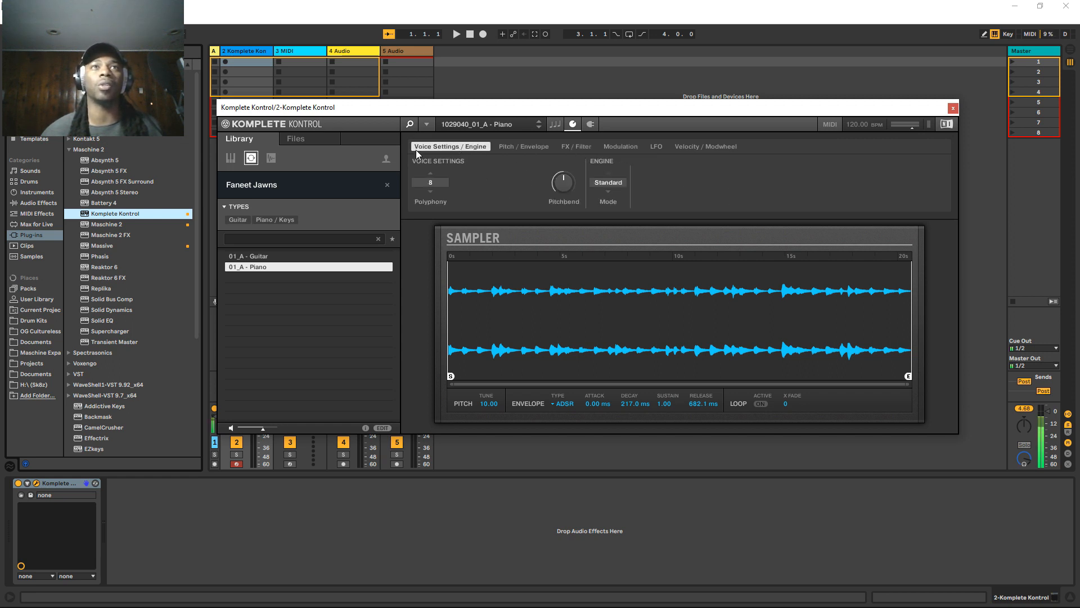
{"action": "left_click", "coordinate": [524, 146]}
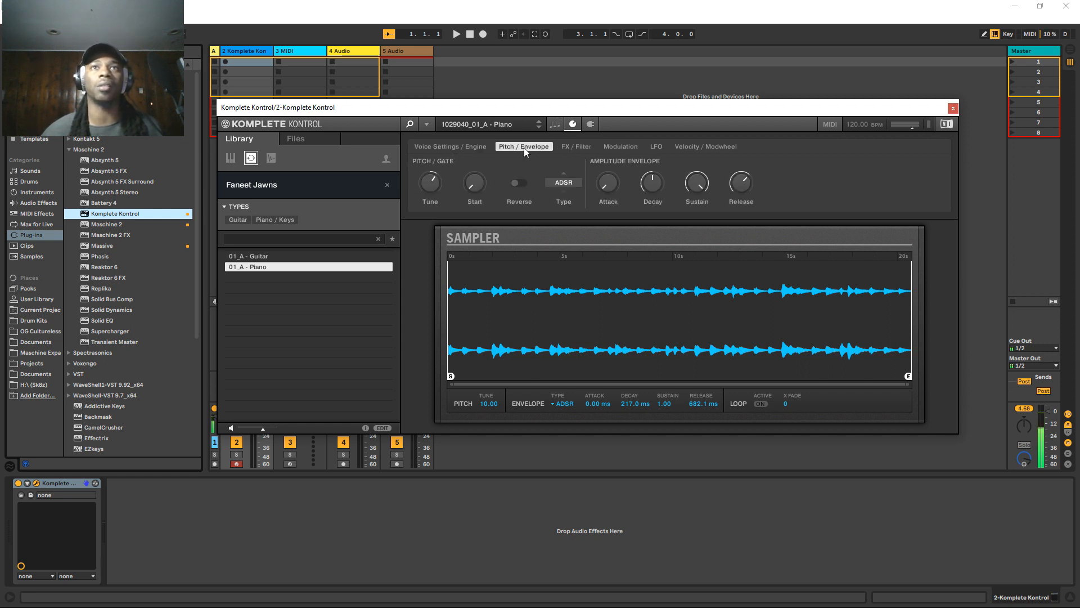
{"action": "left_click", "coordinate": [576, 147]}
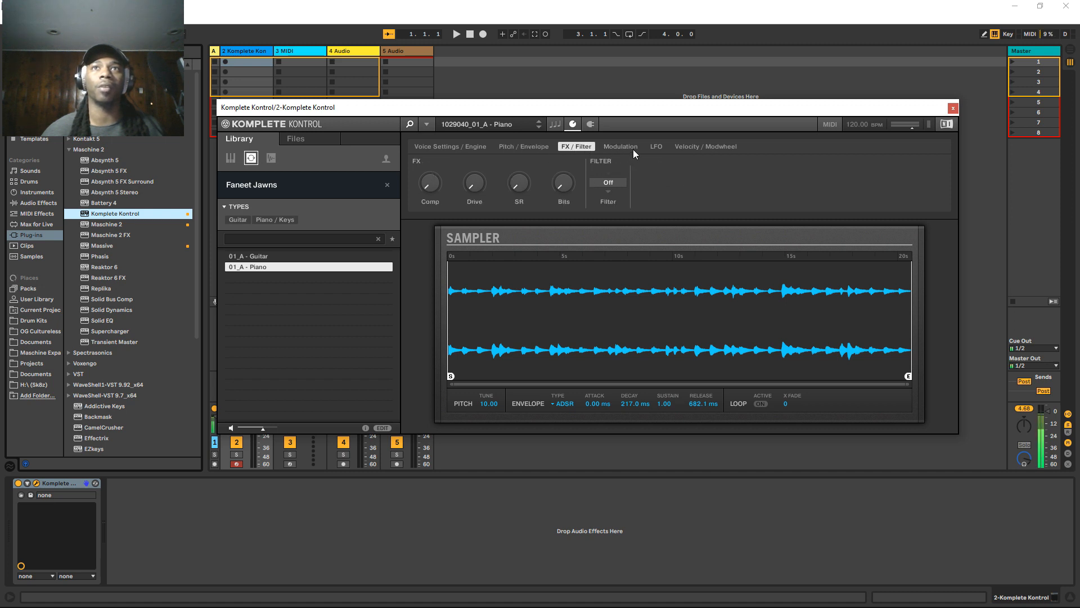
{"action": "left_click", "coordinate": [620, 147]}
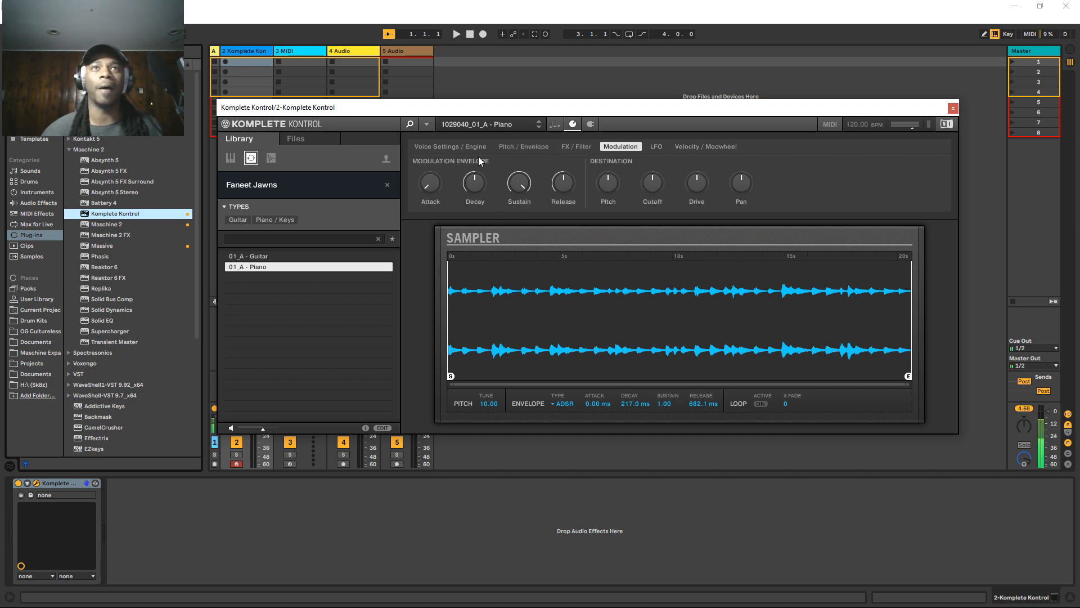
{"action": "left_click", "coordinate": [449, 147]}
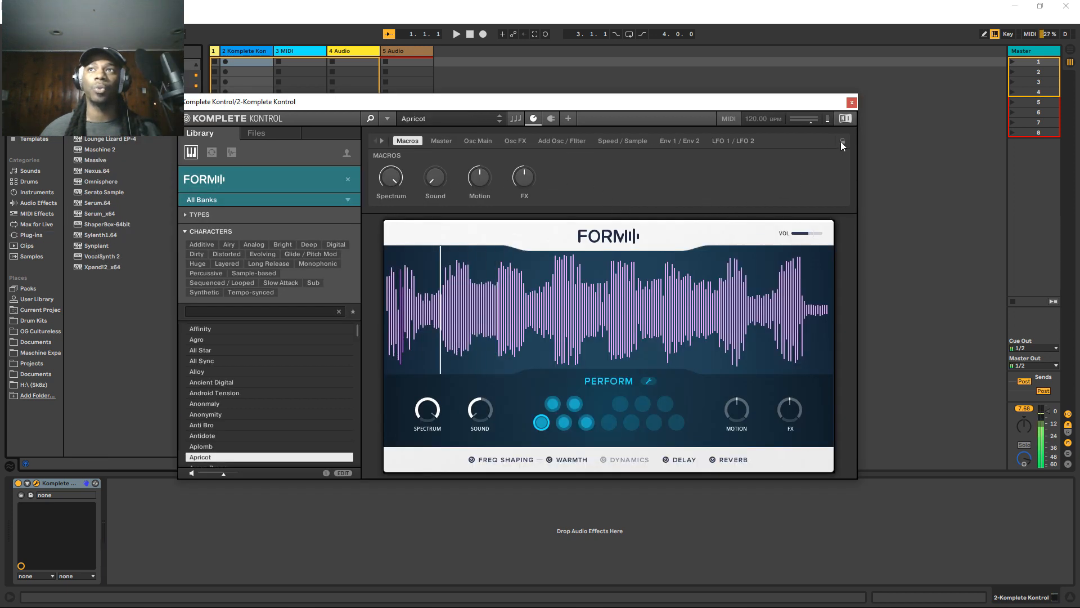
{"action": "mouse_move", "coordinate": [810, 166]}
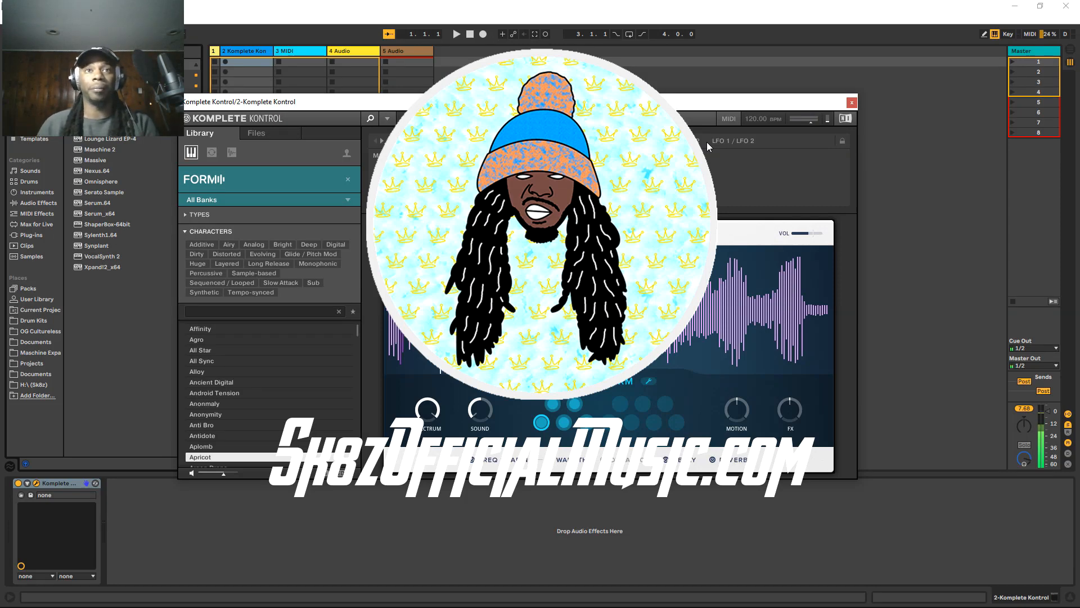
- Double-click in the browser list while FORM's Apricot preset is loaded
{"action": "double_click", "coordinate": [200, 457]}
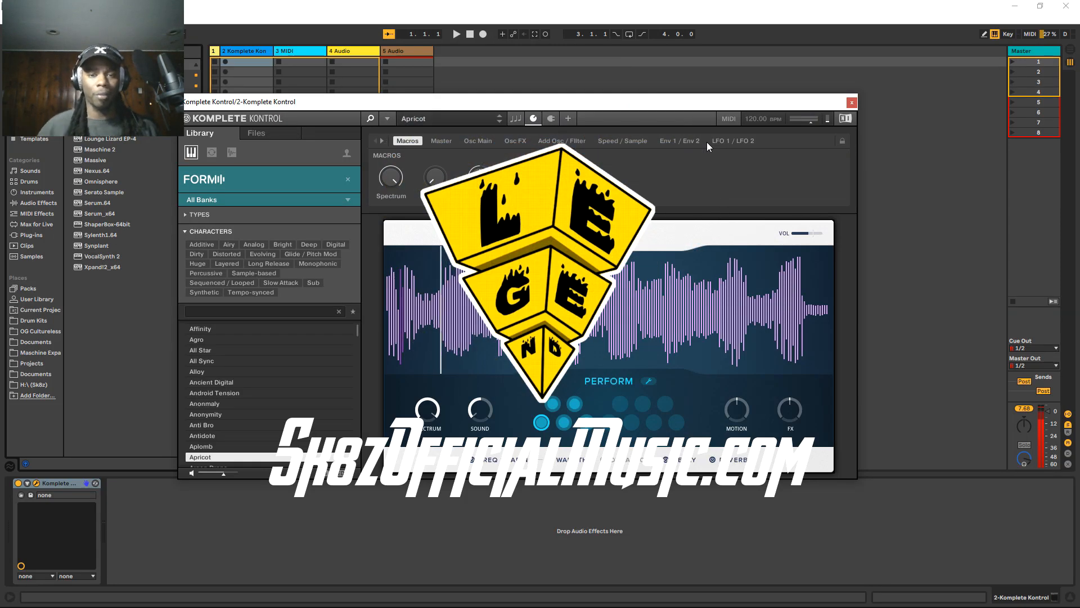